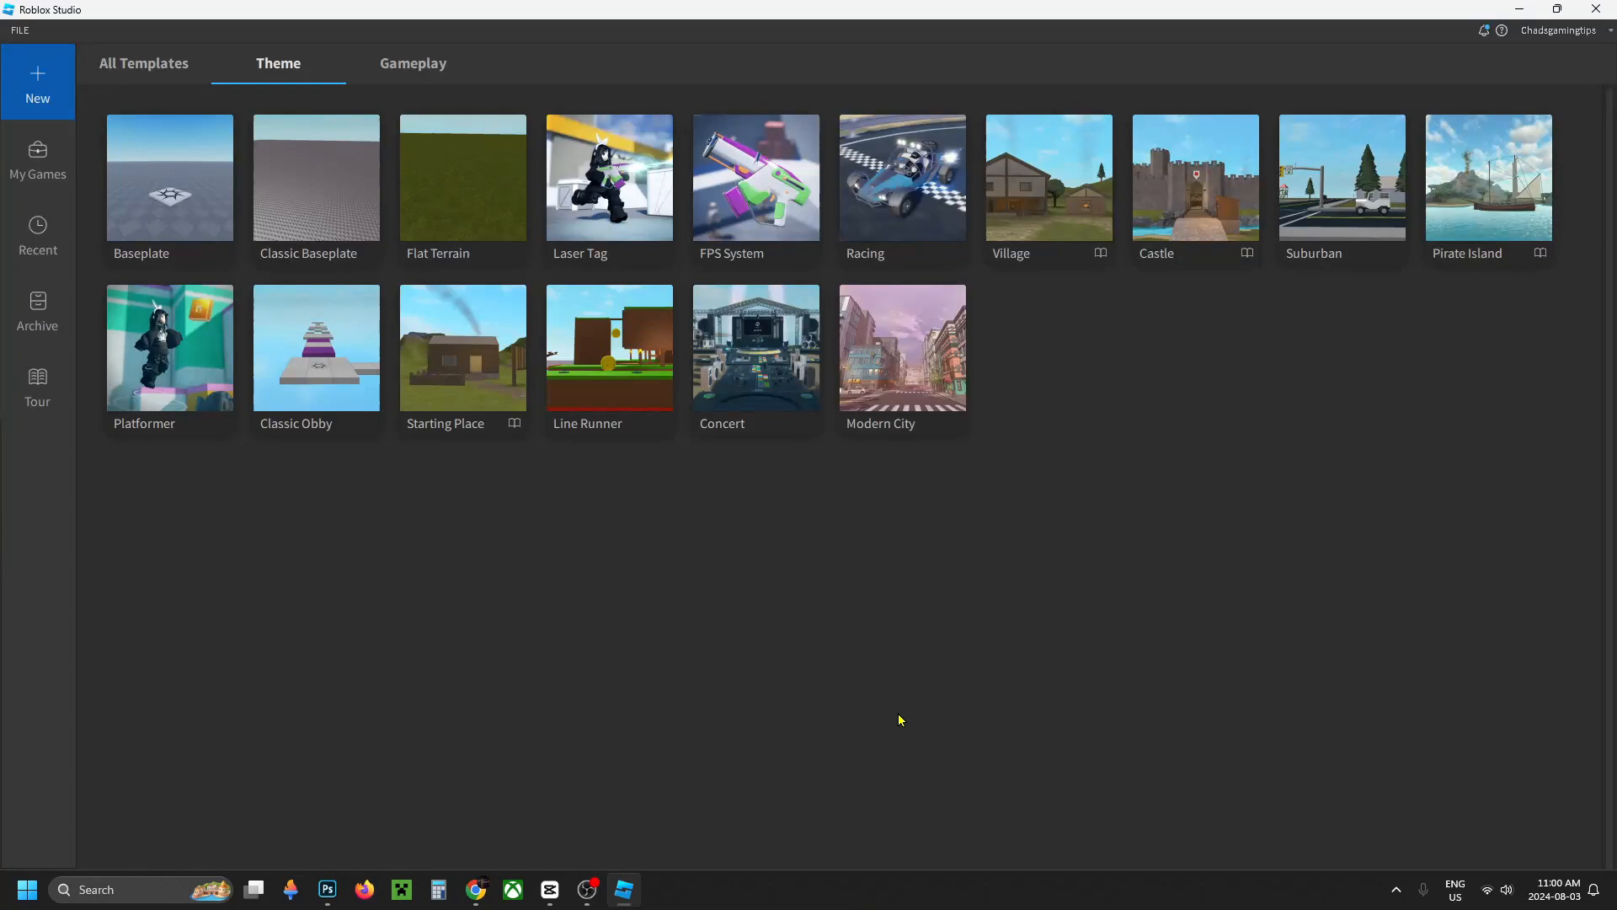
mouse_move(556, 486)
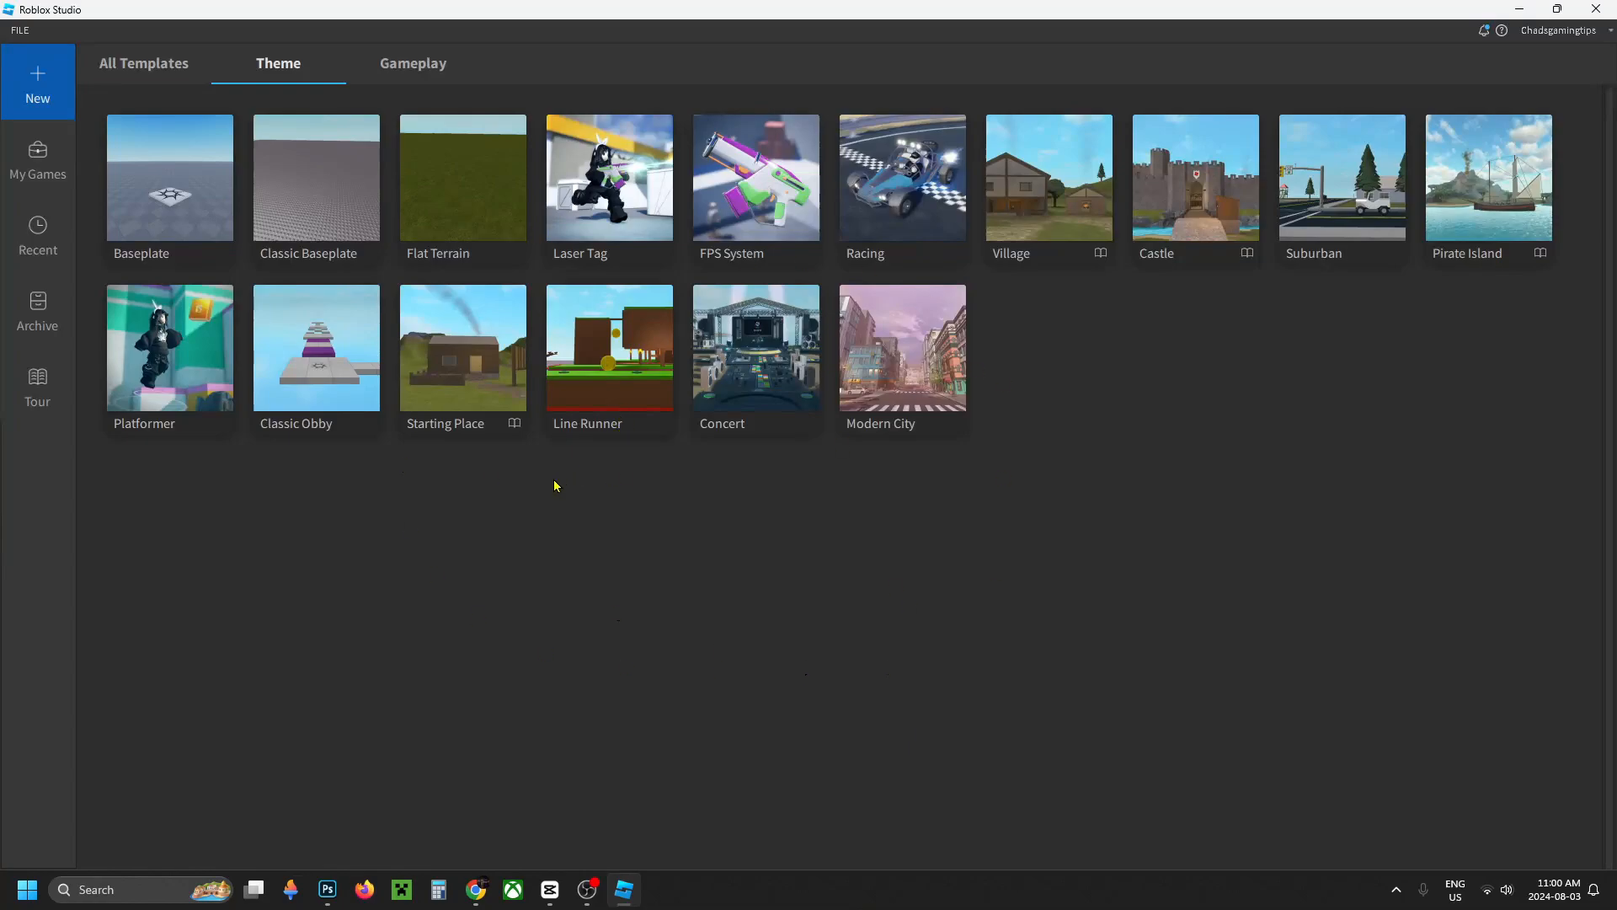
mouse_move(49, 95)
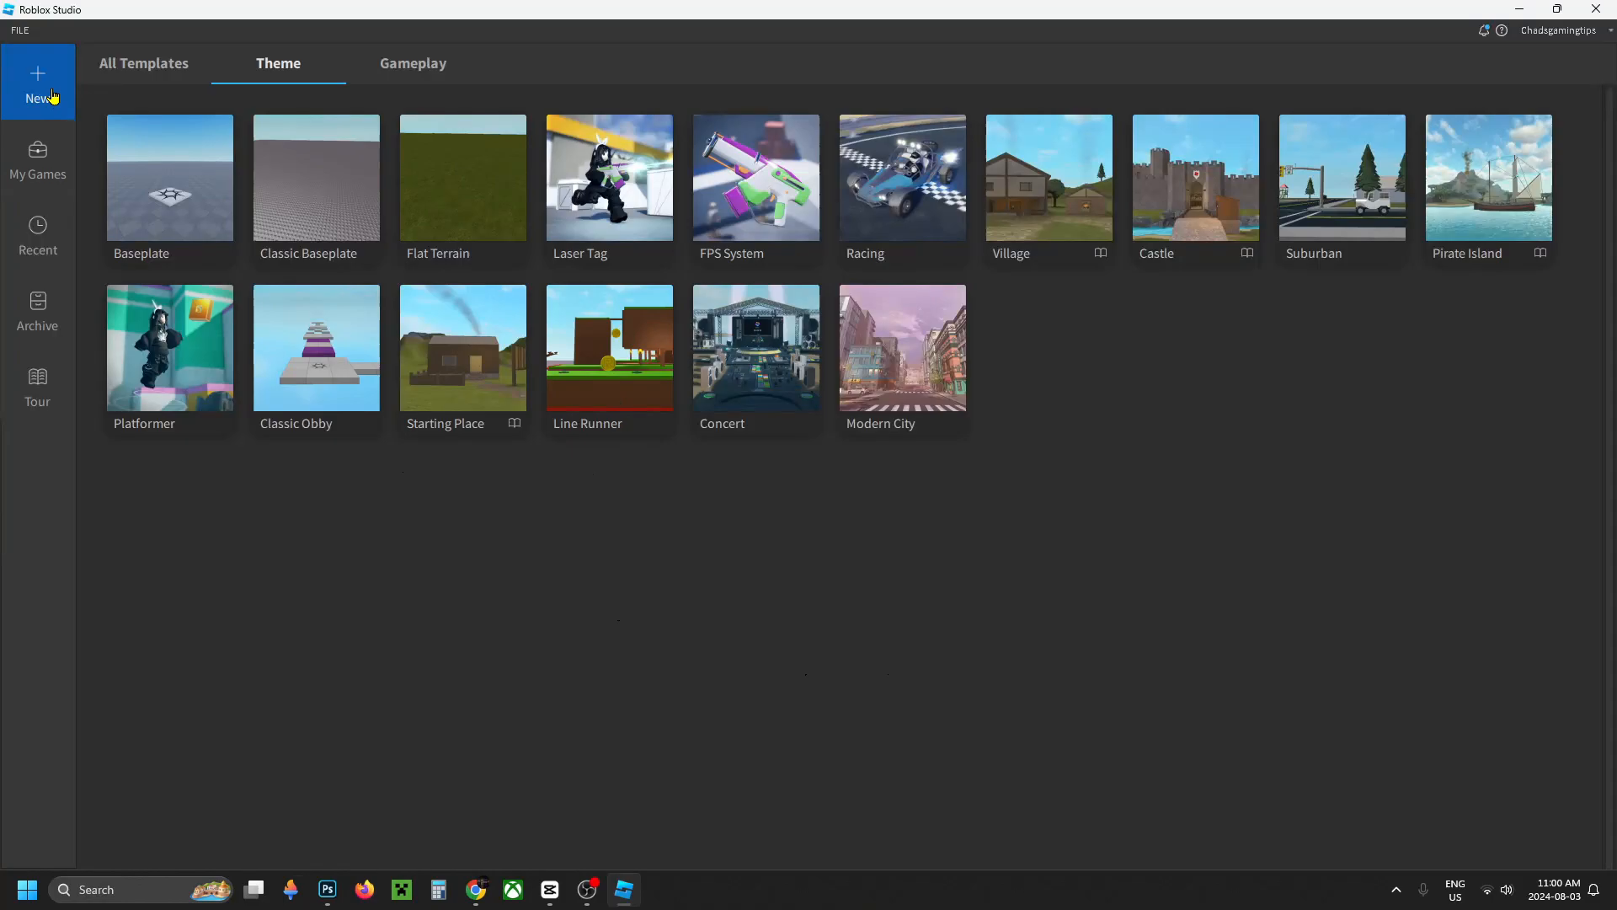
mouse_move(1068, 253)
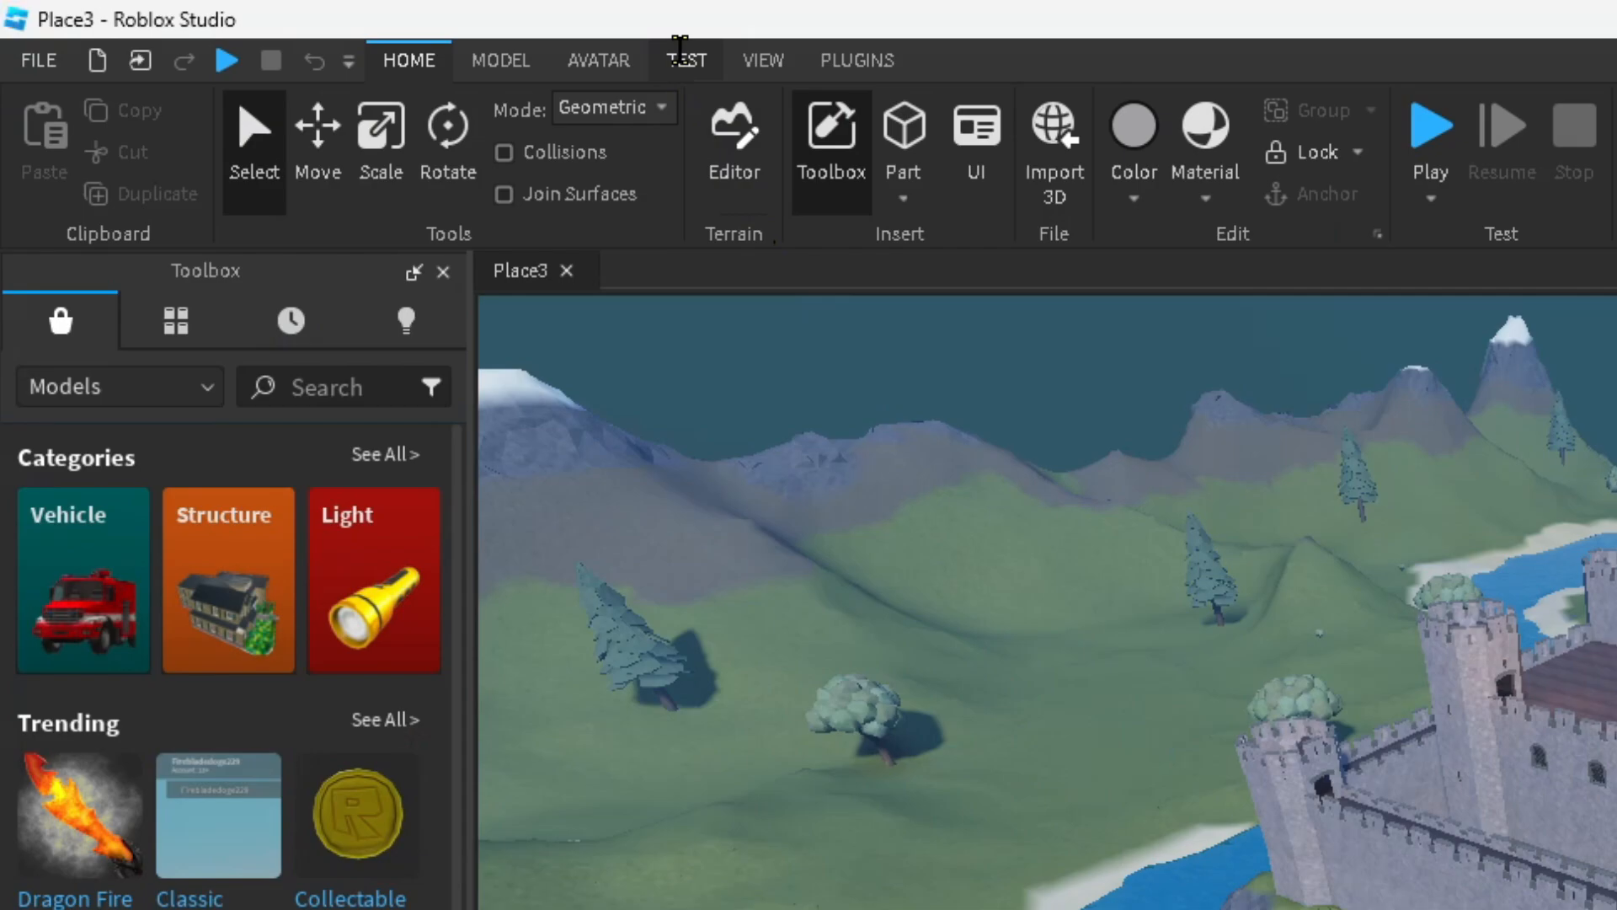
Show the Team Create panel from the View ribbon
click(761, 60)
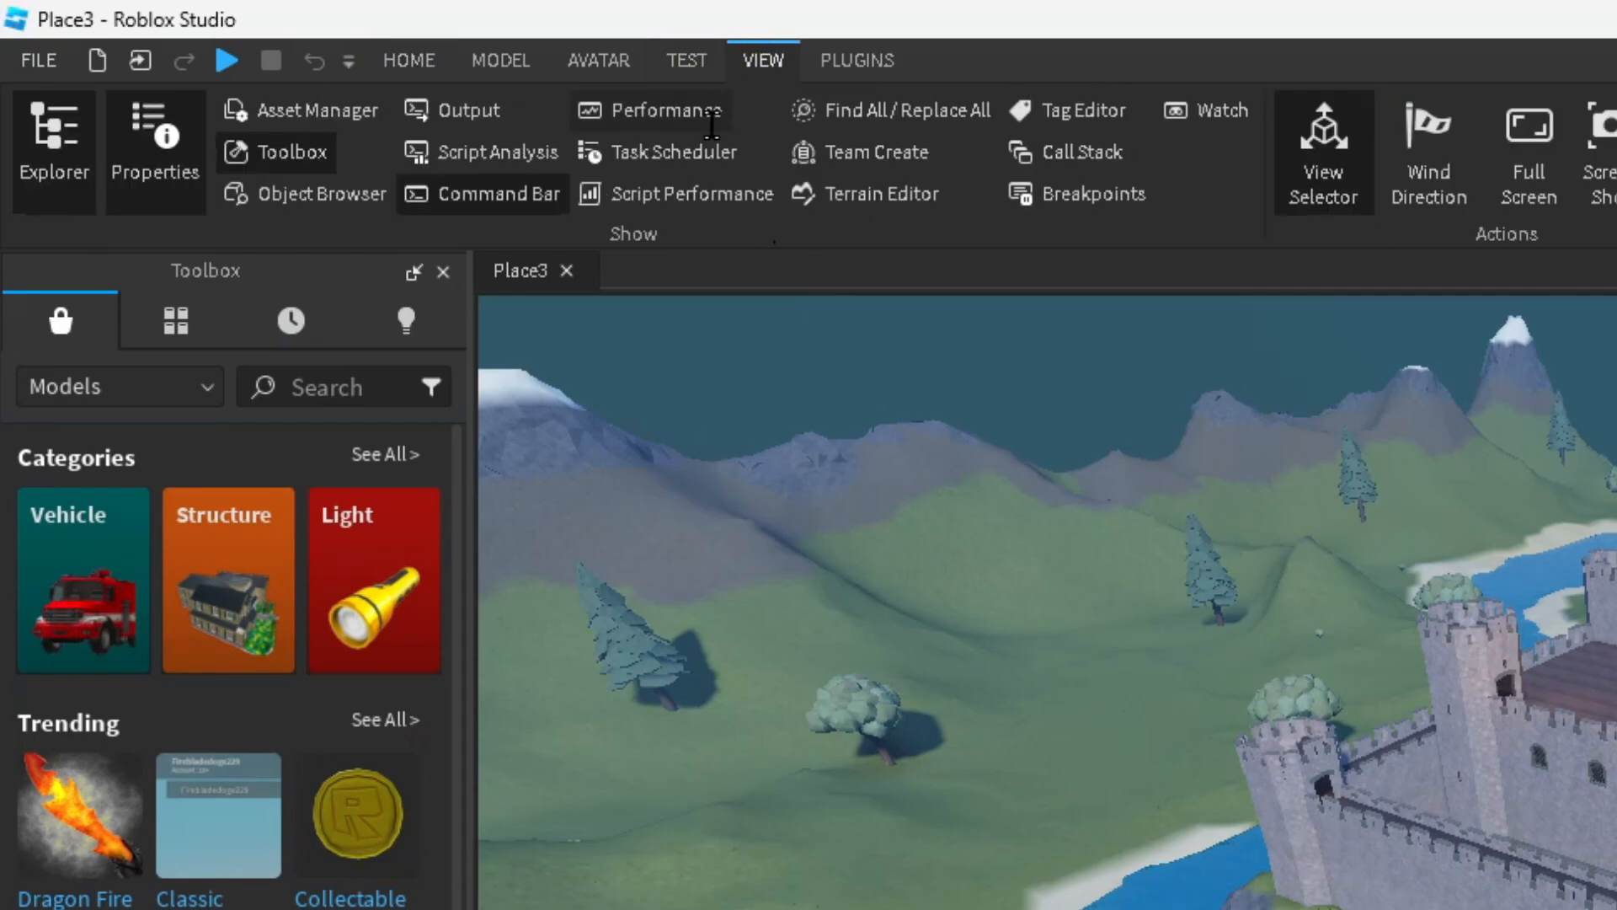
mouse_move(839, 217)
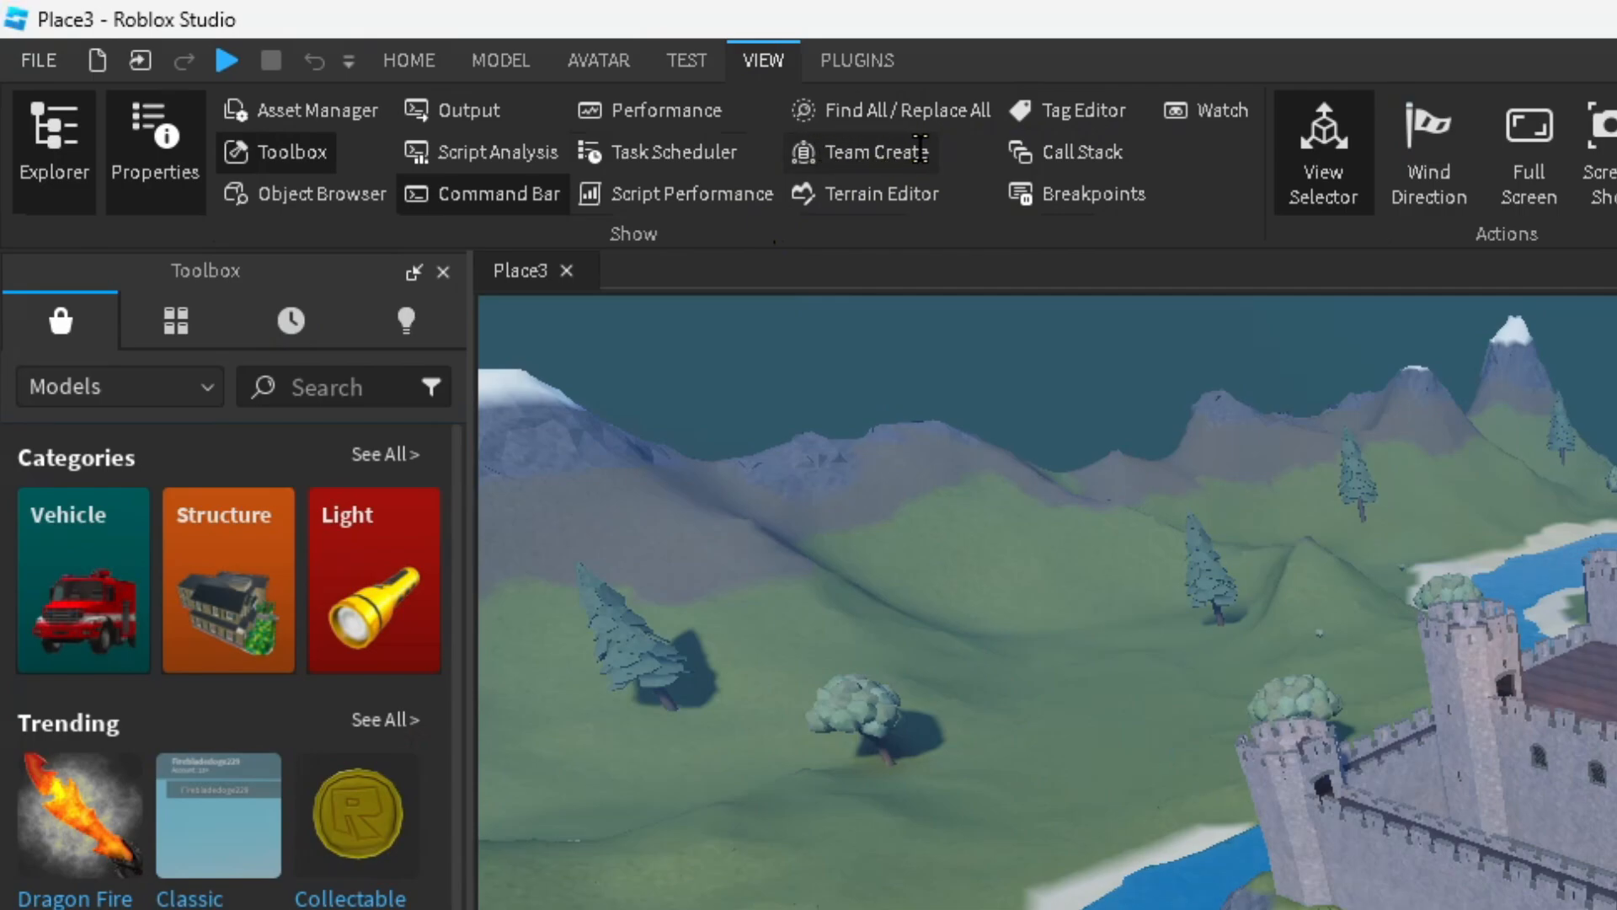
click(872, 152)
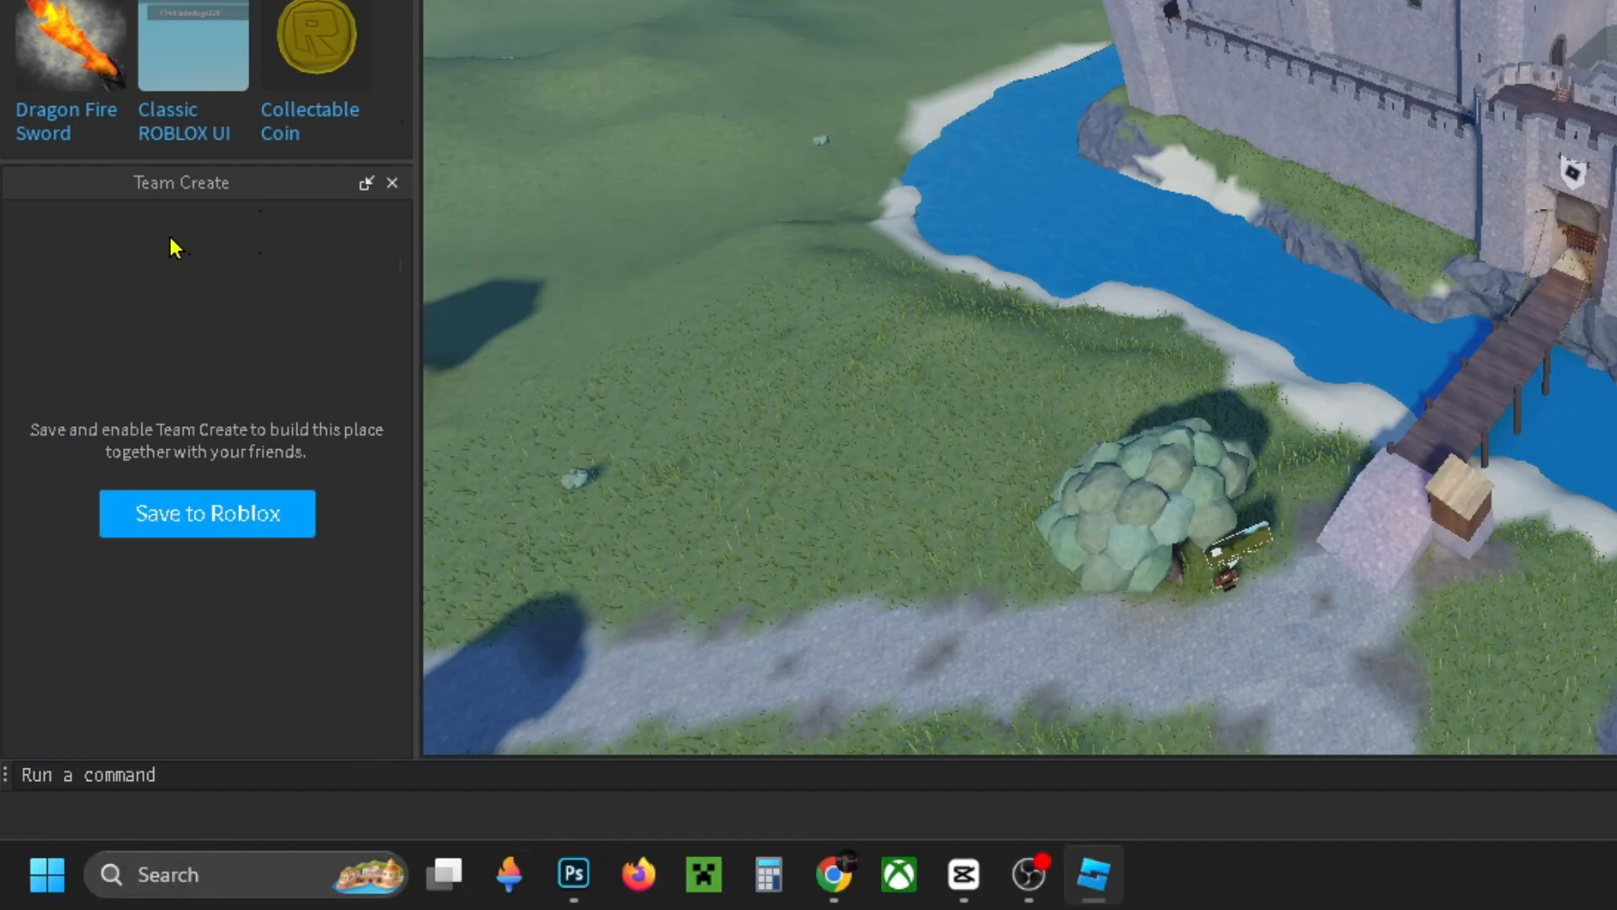
mouse_move(354, 243)
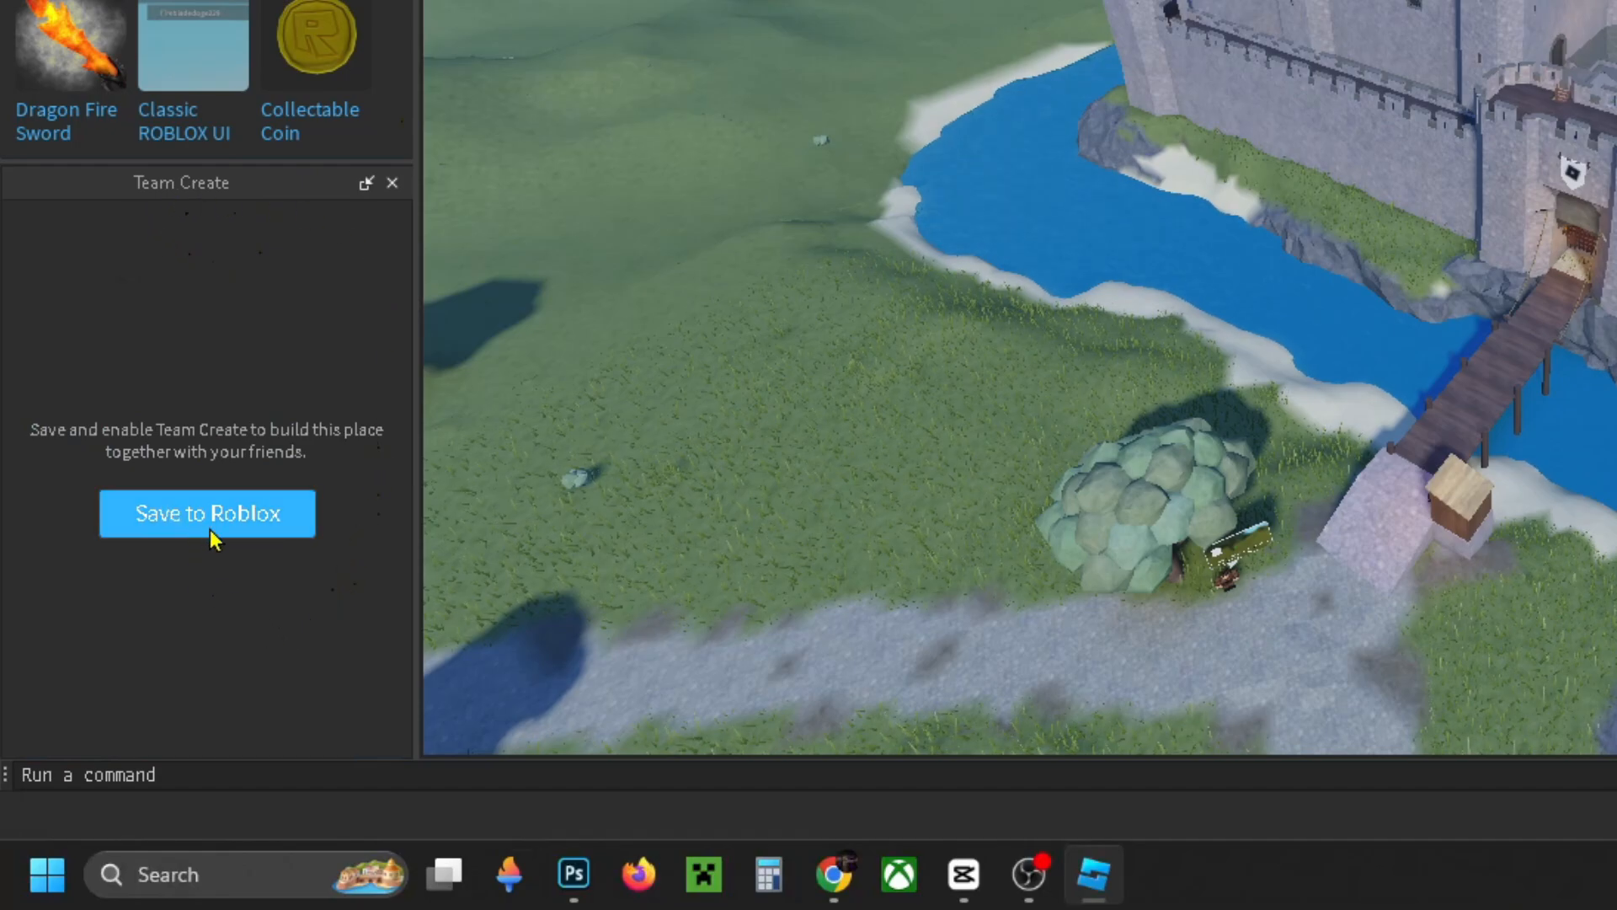
Save the place to Roblox as 'Castle' with the Team Create toggle switched on
click(207, 514)
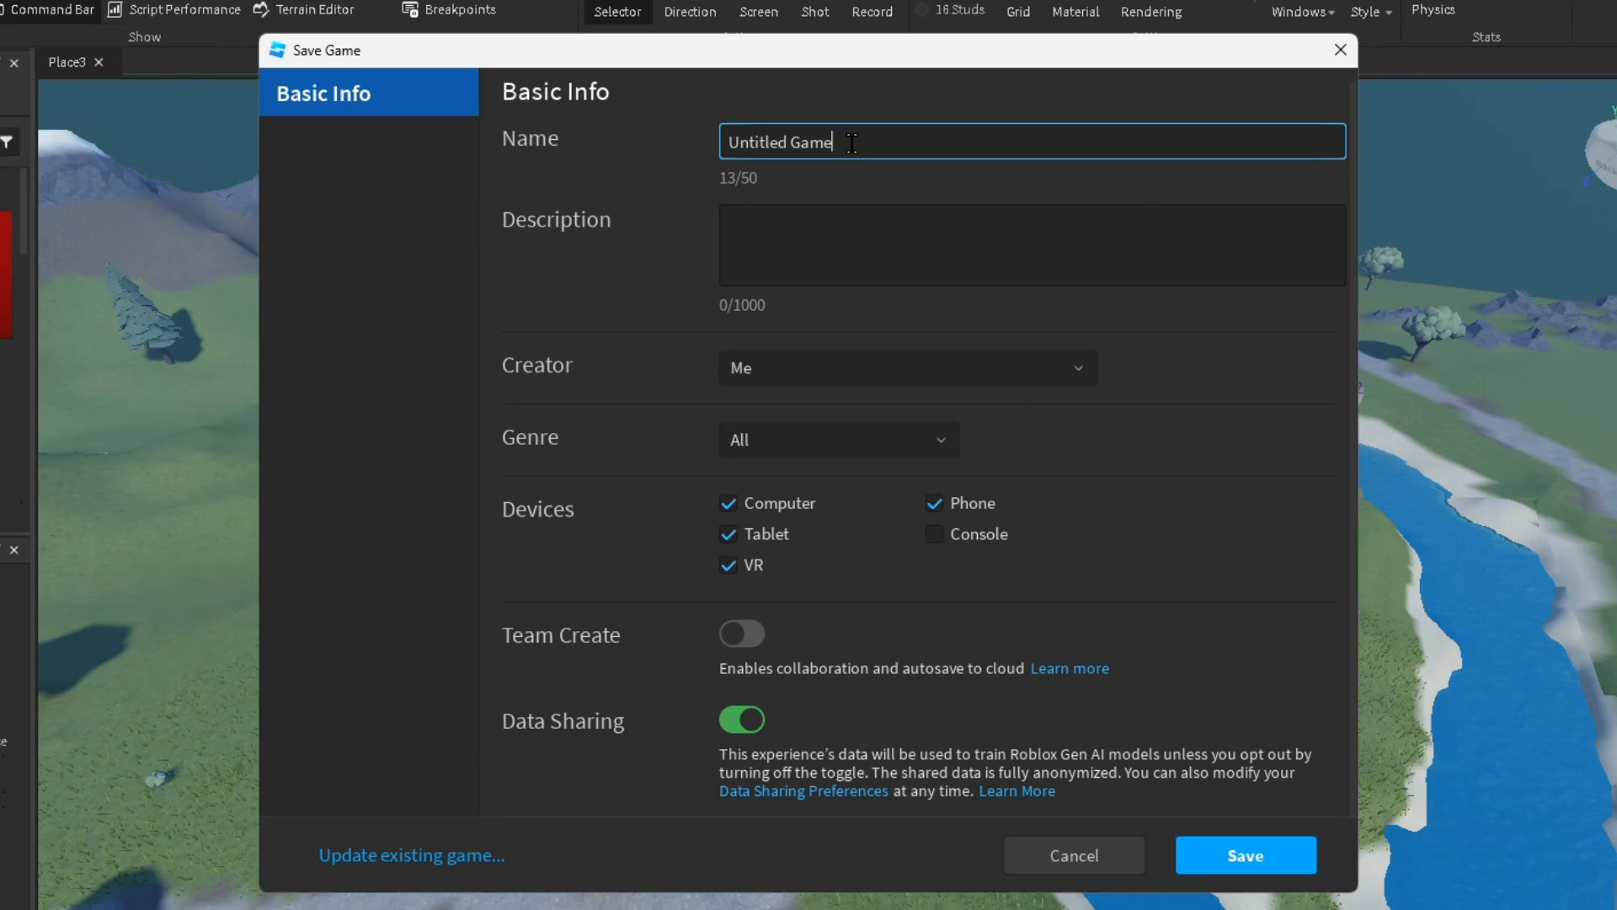
text(Castle)
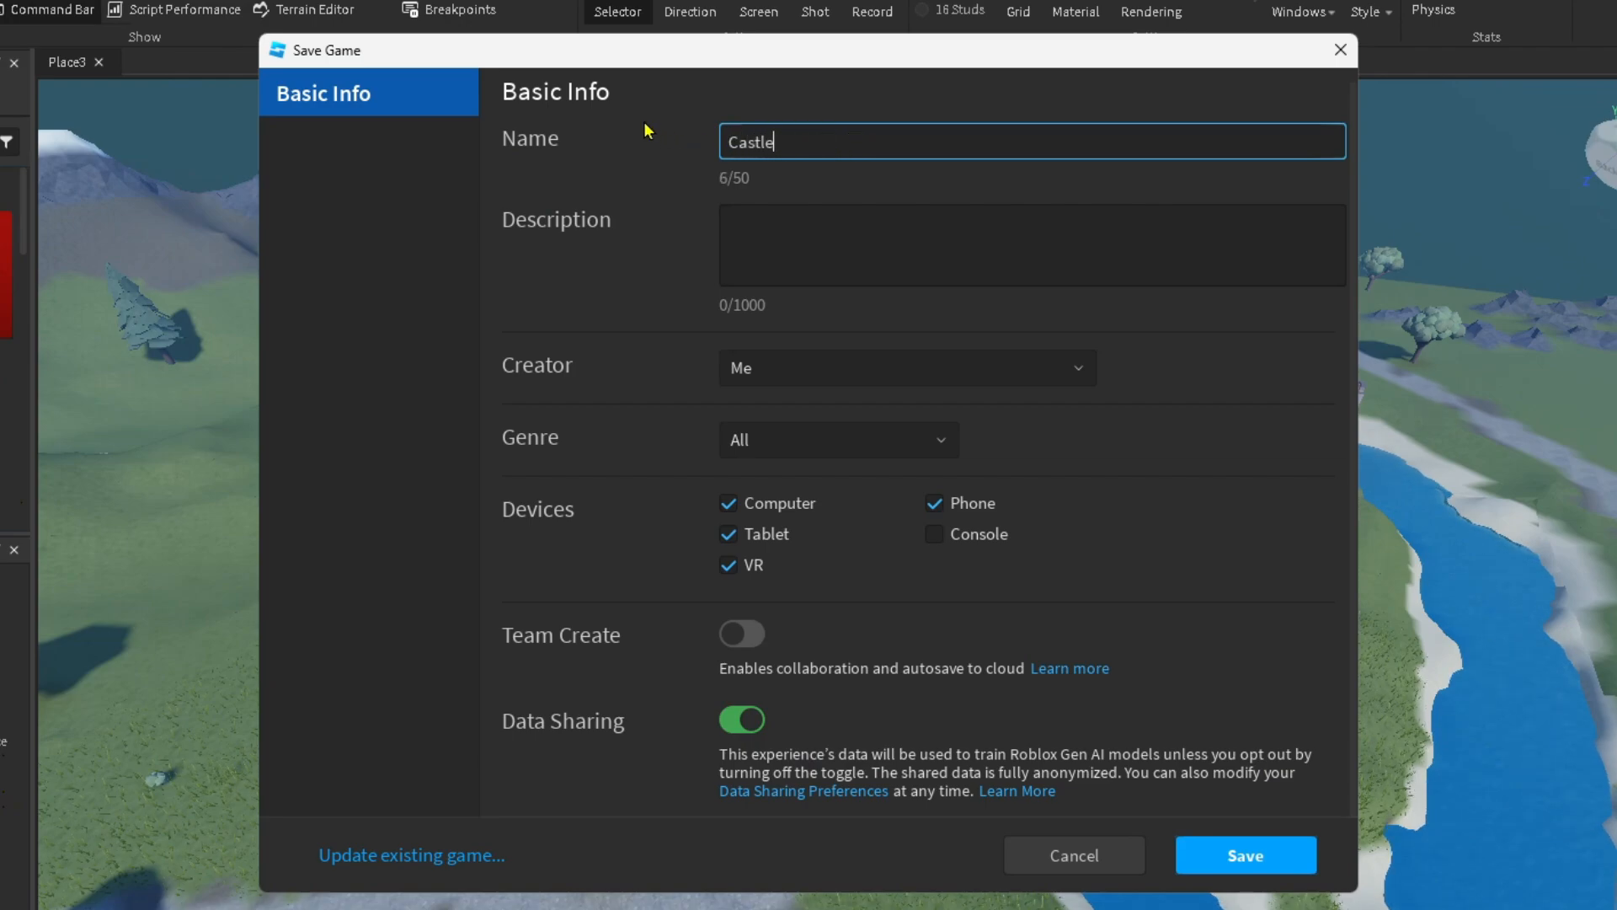
mouse_move(716, 465)
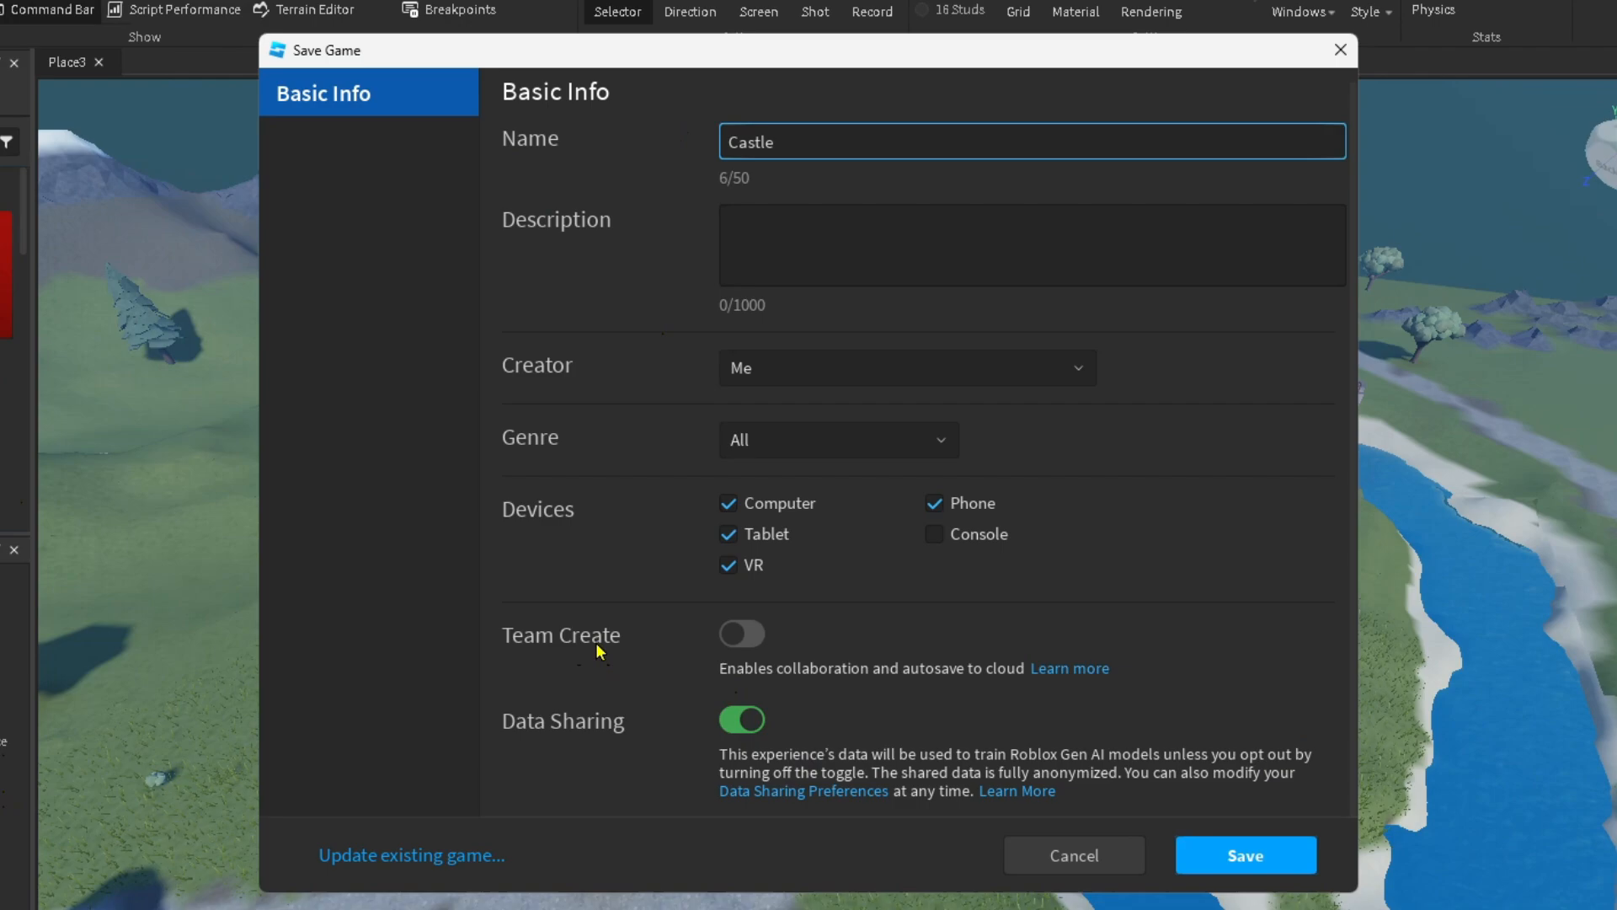
click(741, 633)
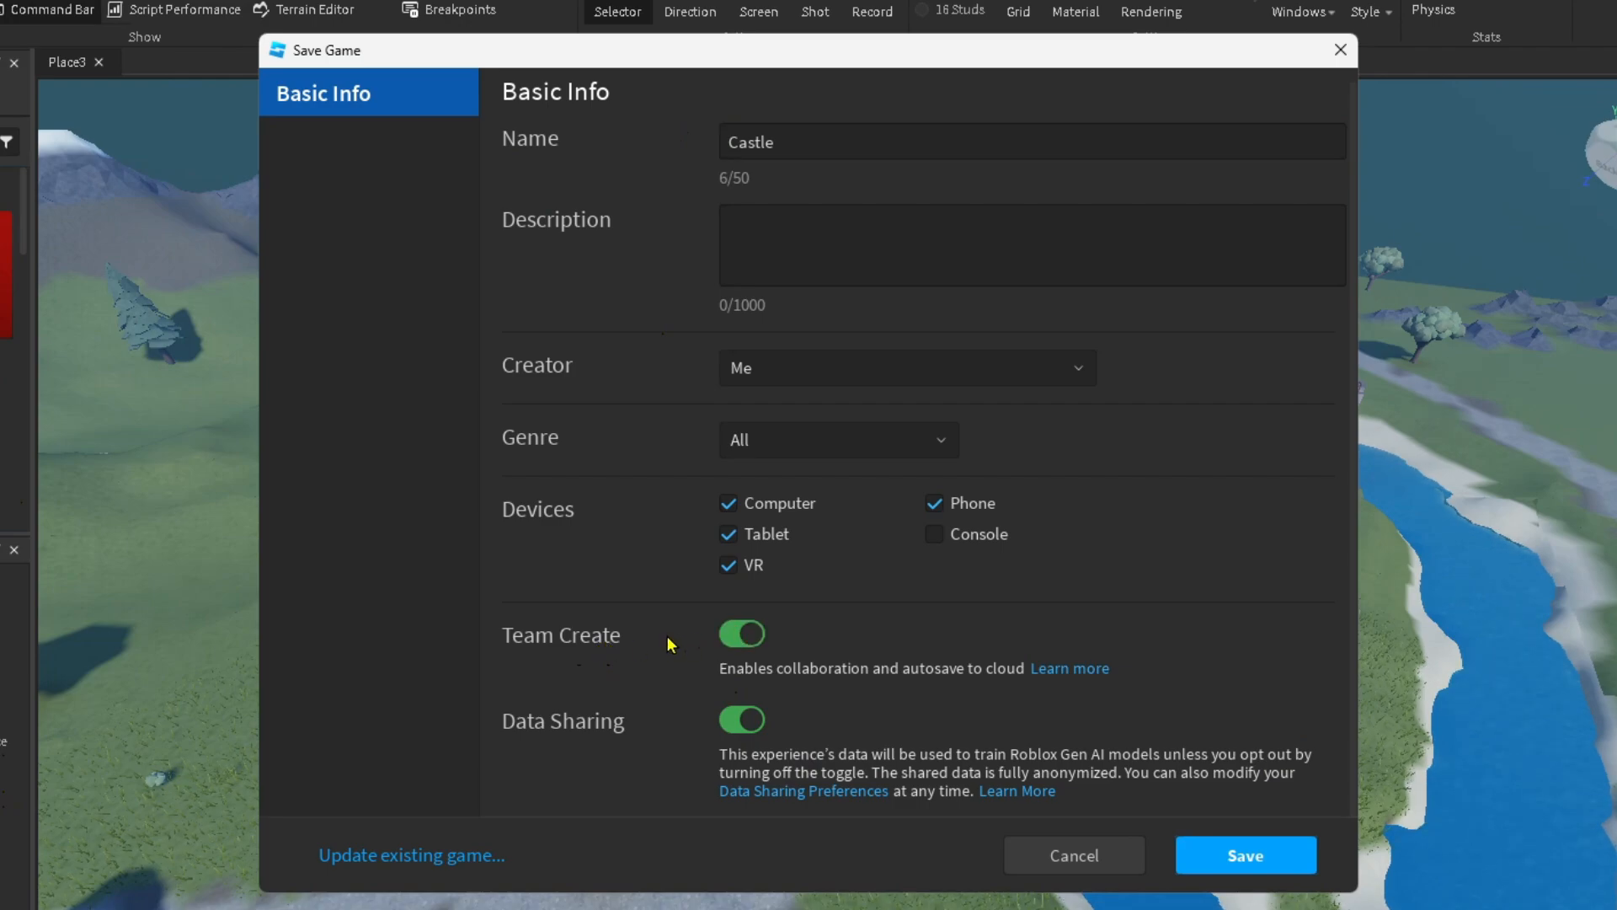
mouse_move(842, 691)
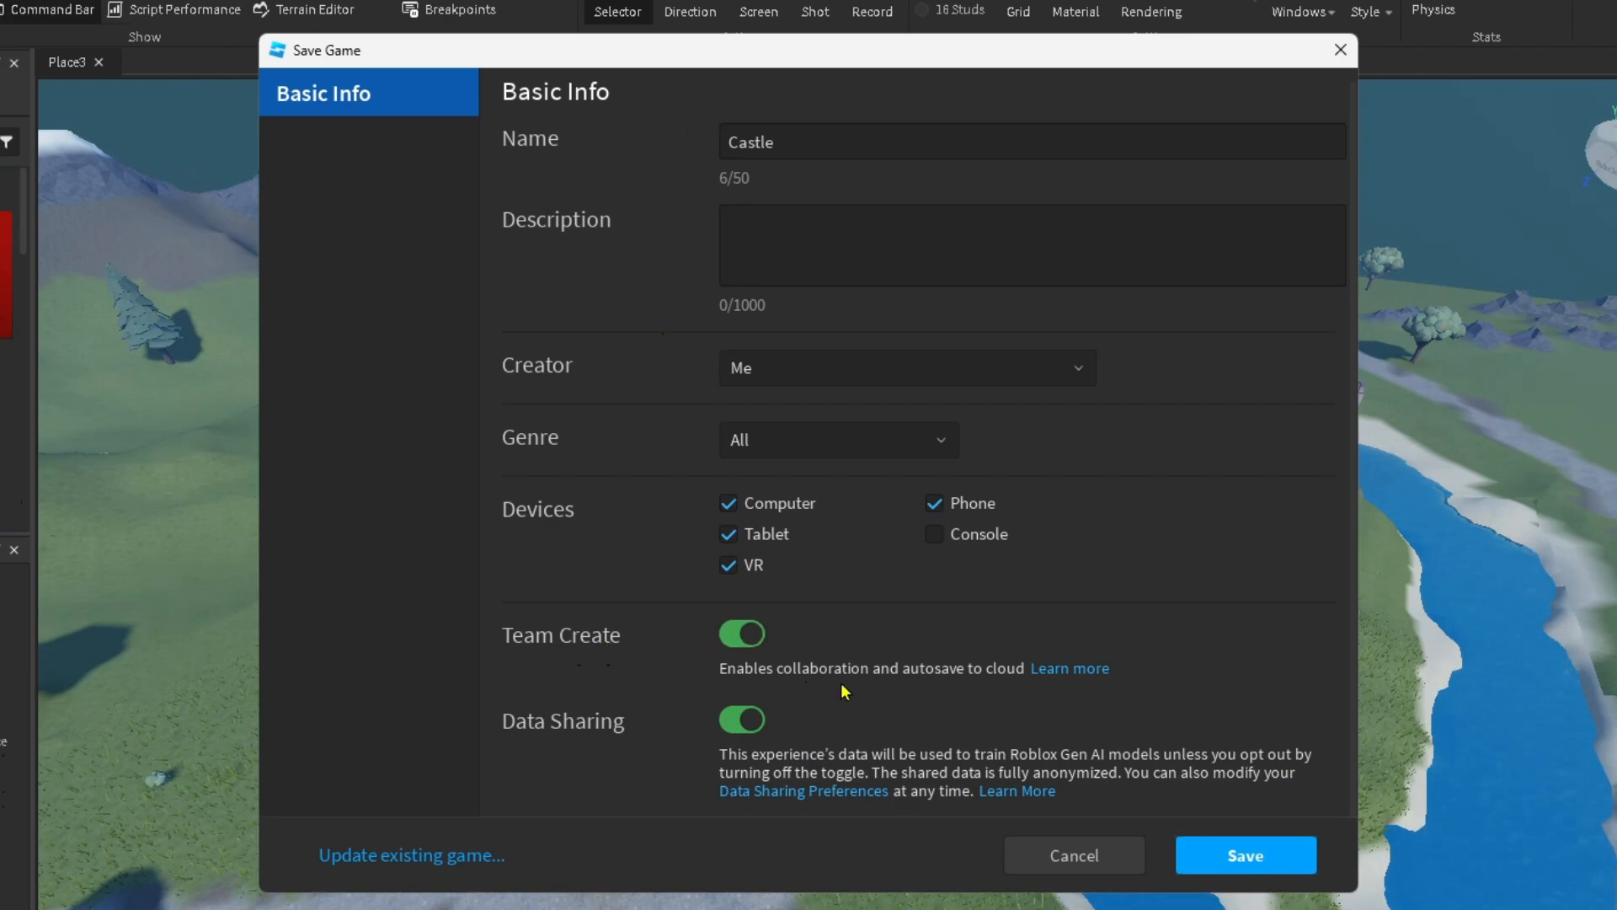
mouse_move(944, 688)
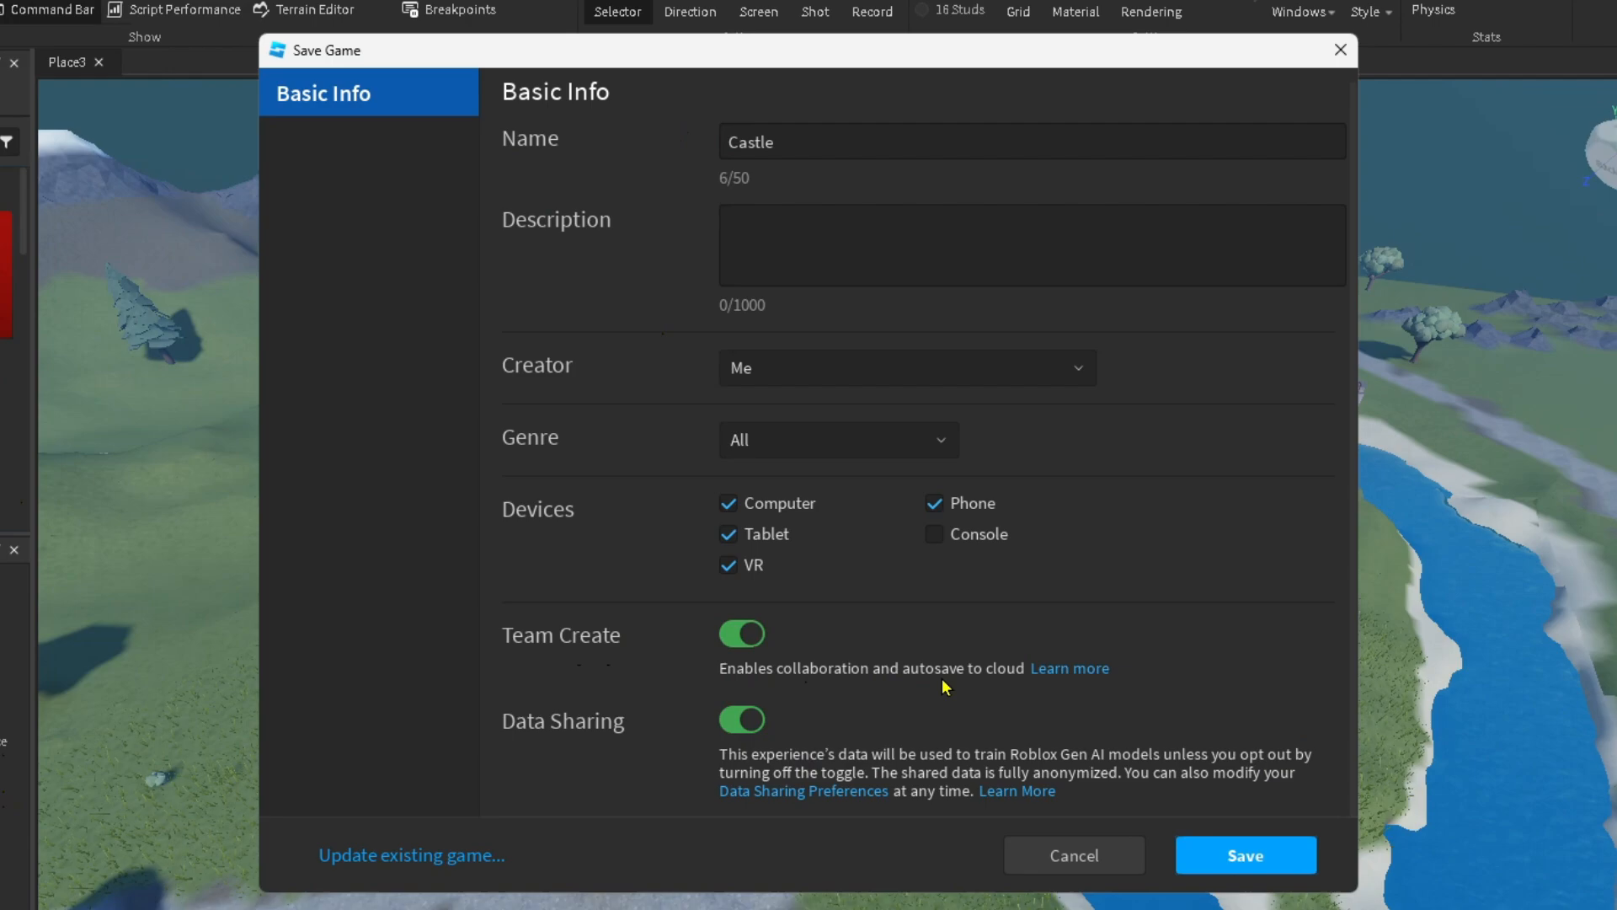
mouse_move(465, 869)
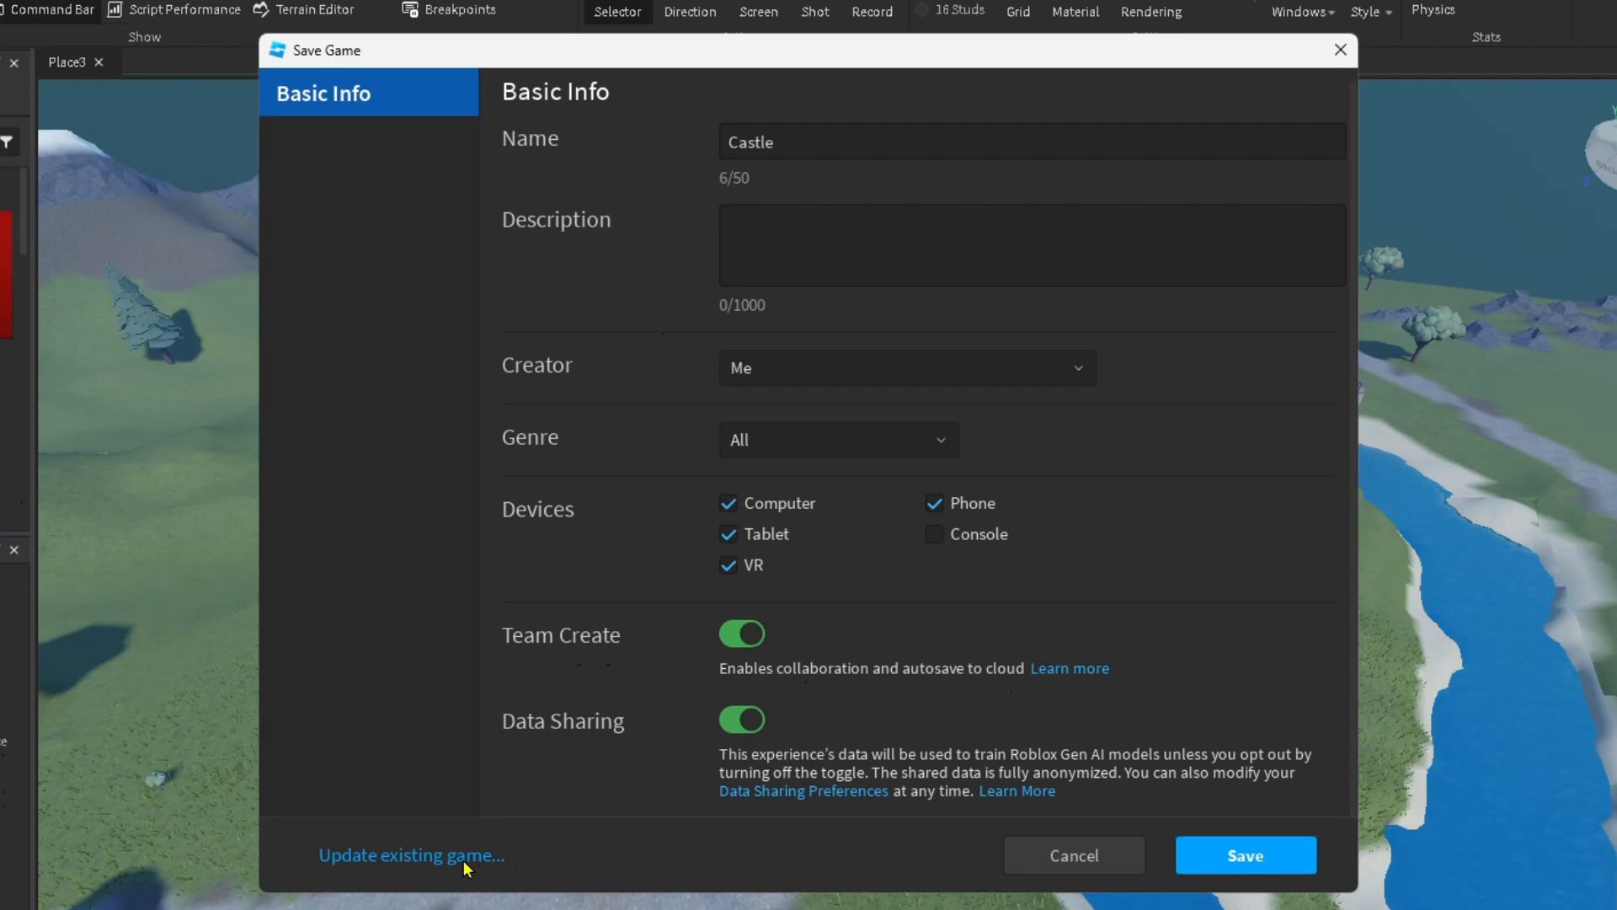
mouse_move(481, 887)
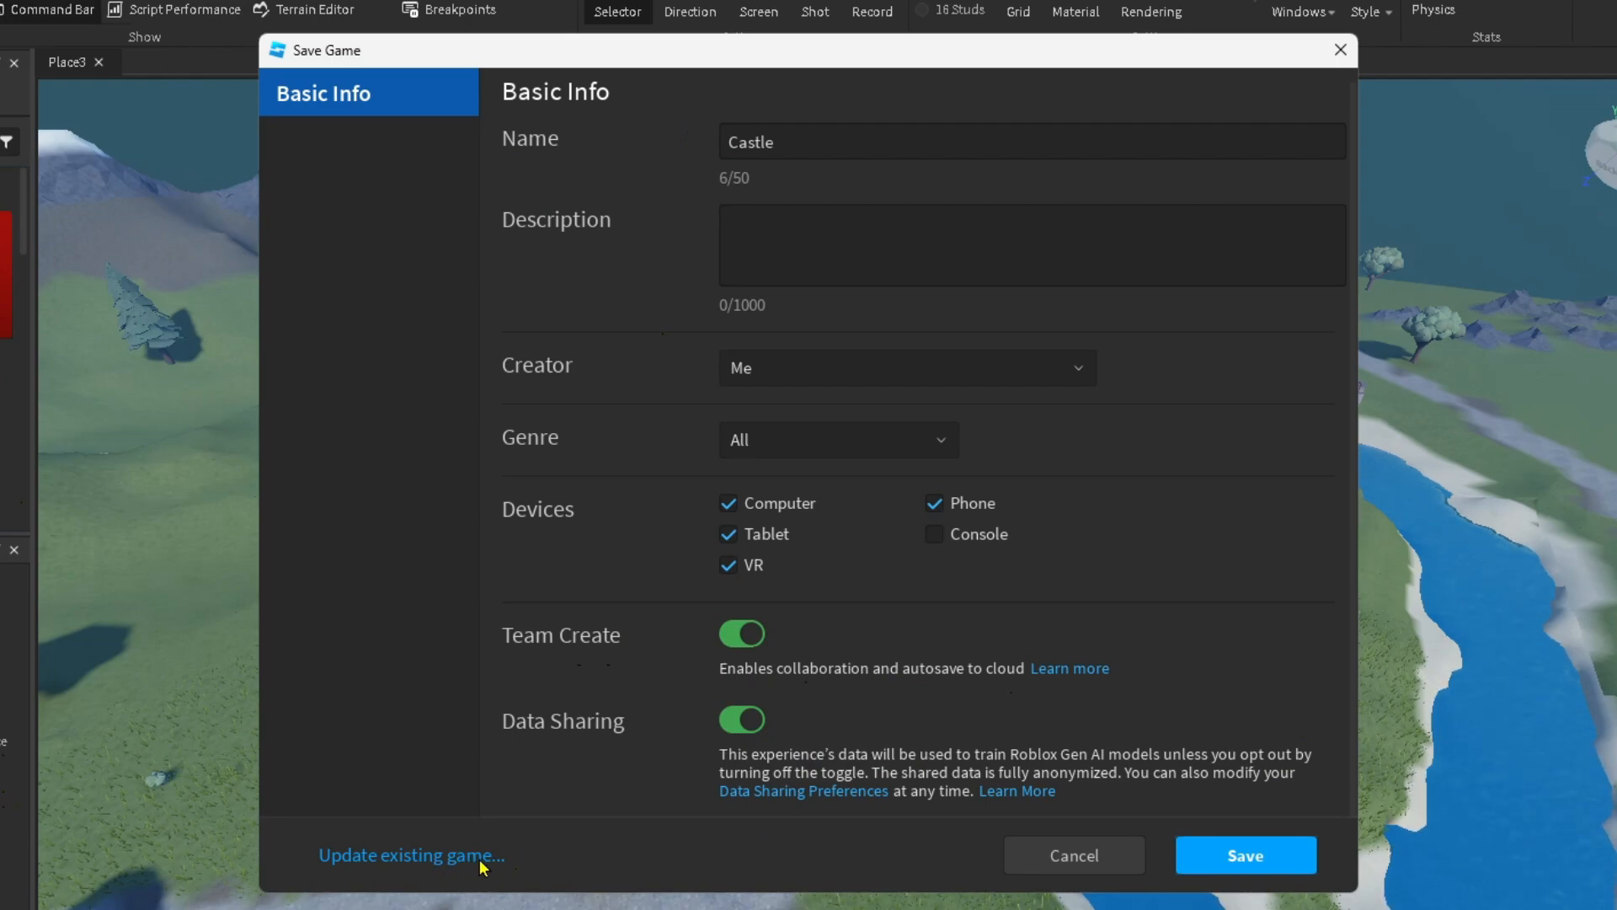
mouse_move(772, 650)
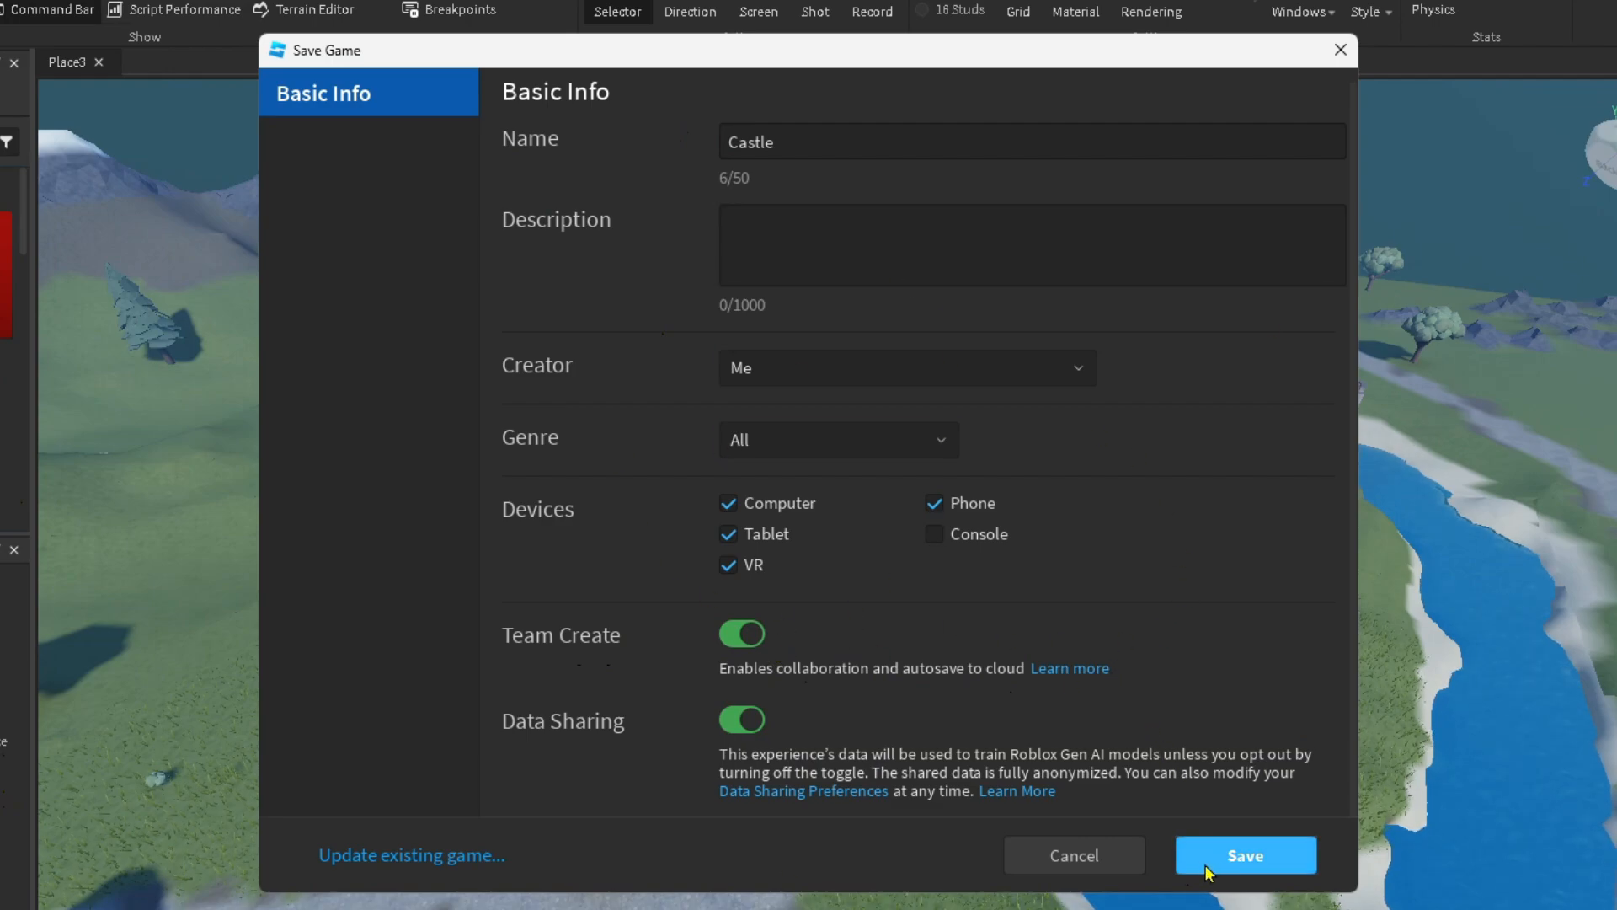
click(1245, 856)
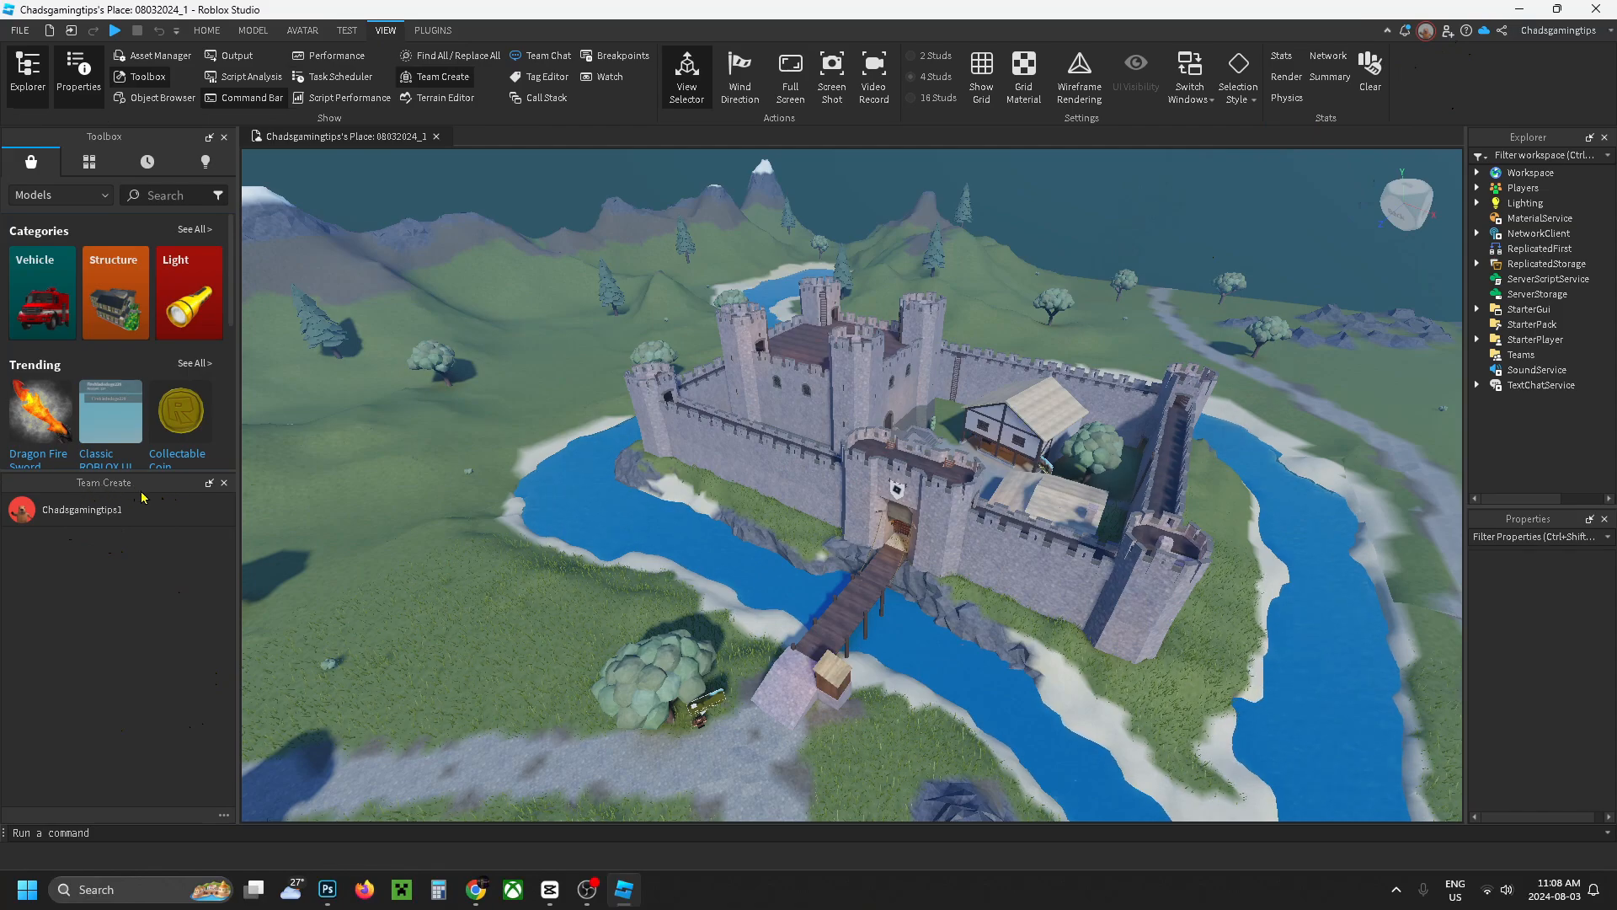
mouse_move(778, 611)
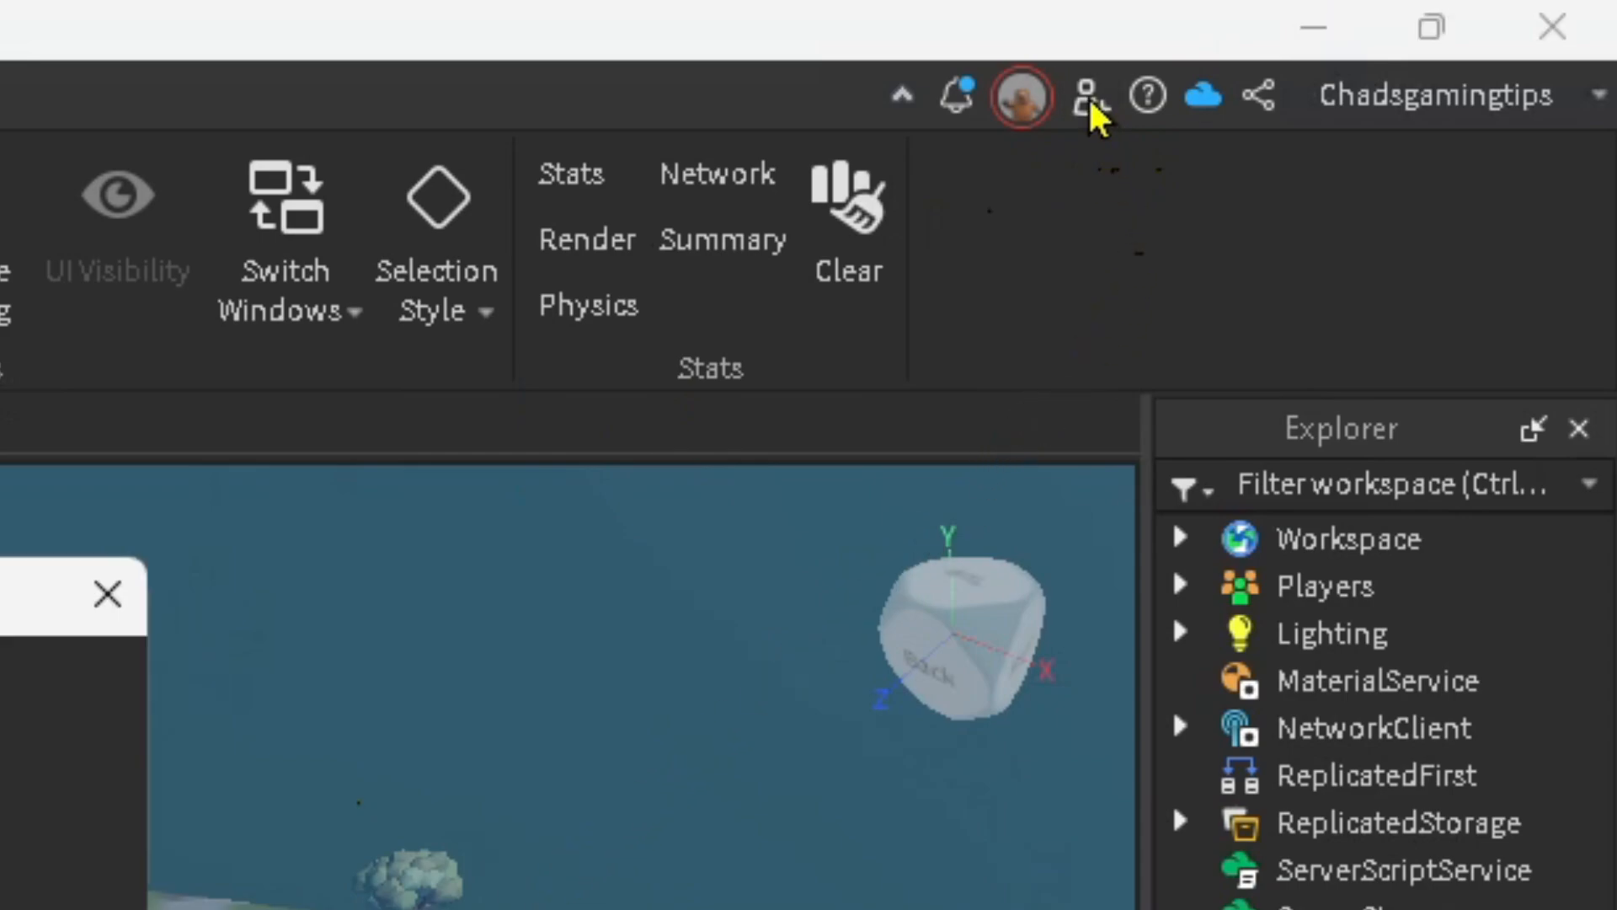
Set the second collaborator's permission to Edit in Manage Collaborators and save it
click(1088, 95)
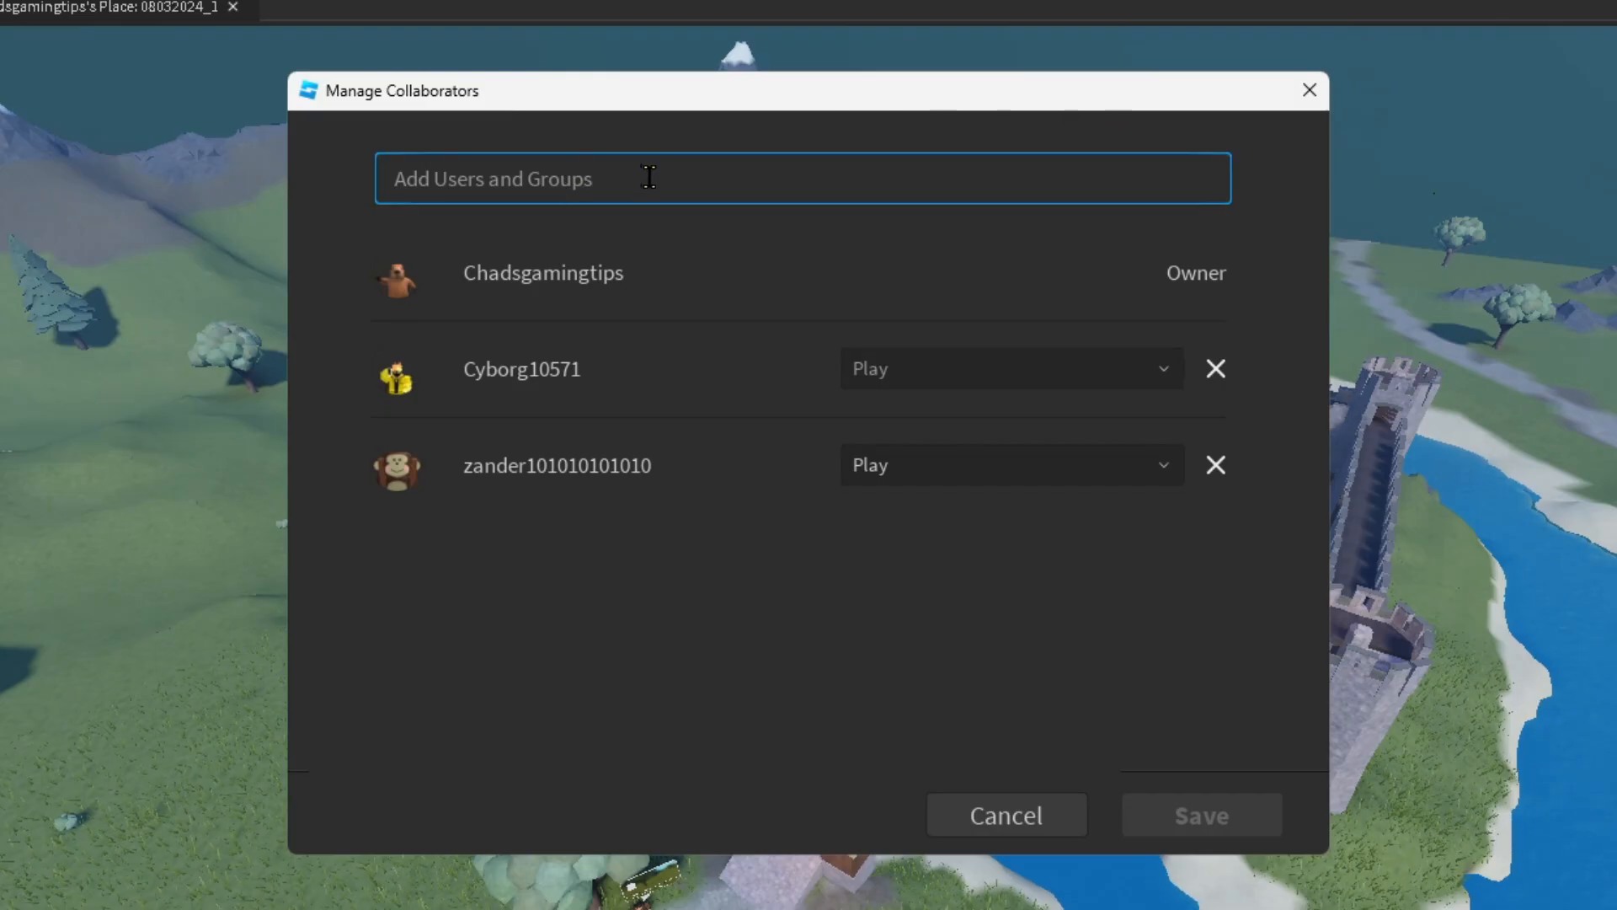
mouse_move(675, 182)
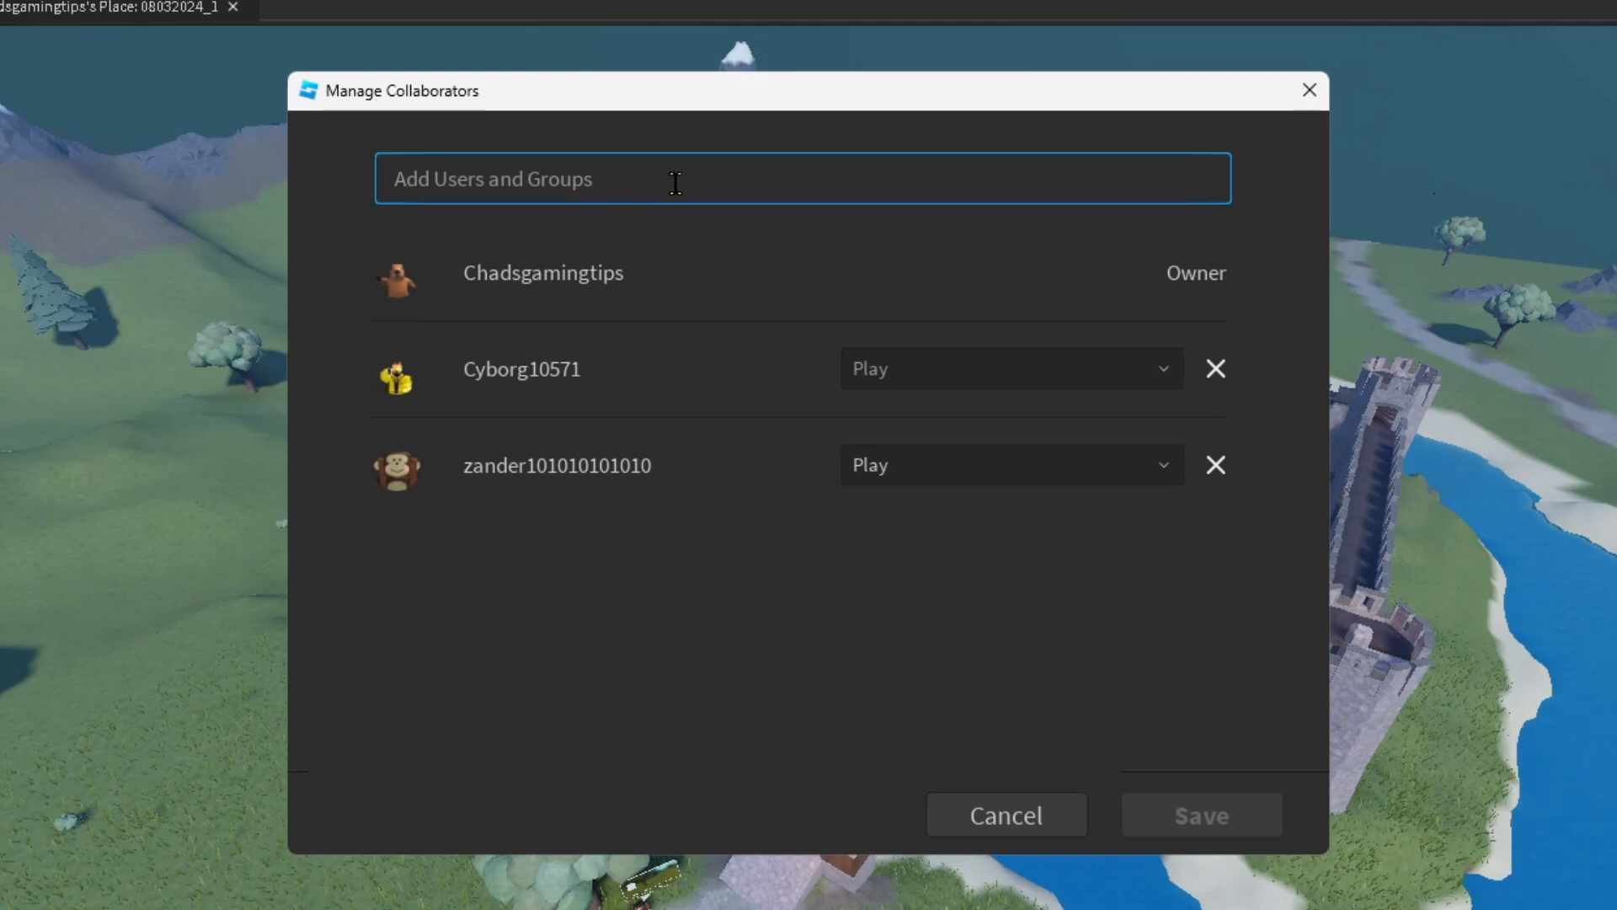
click(1011, 465)
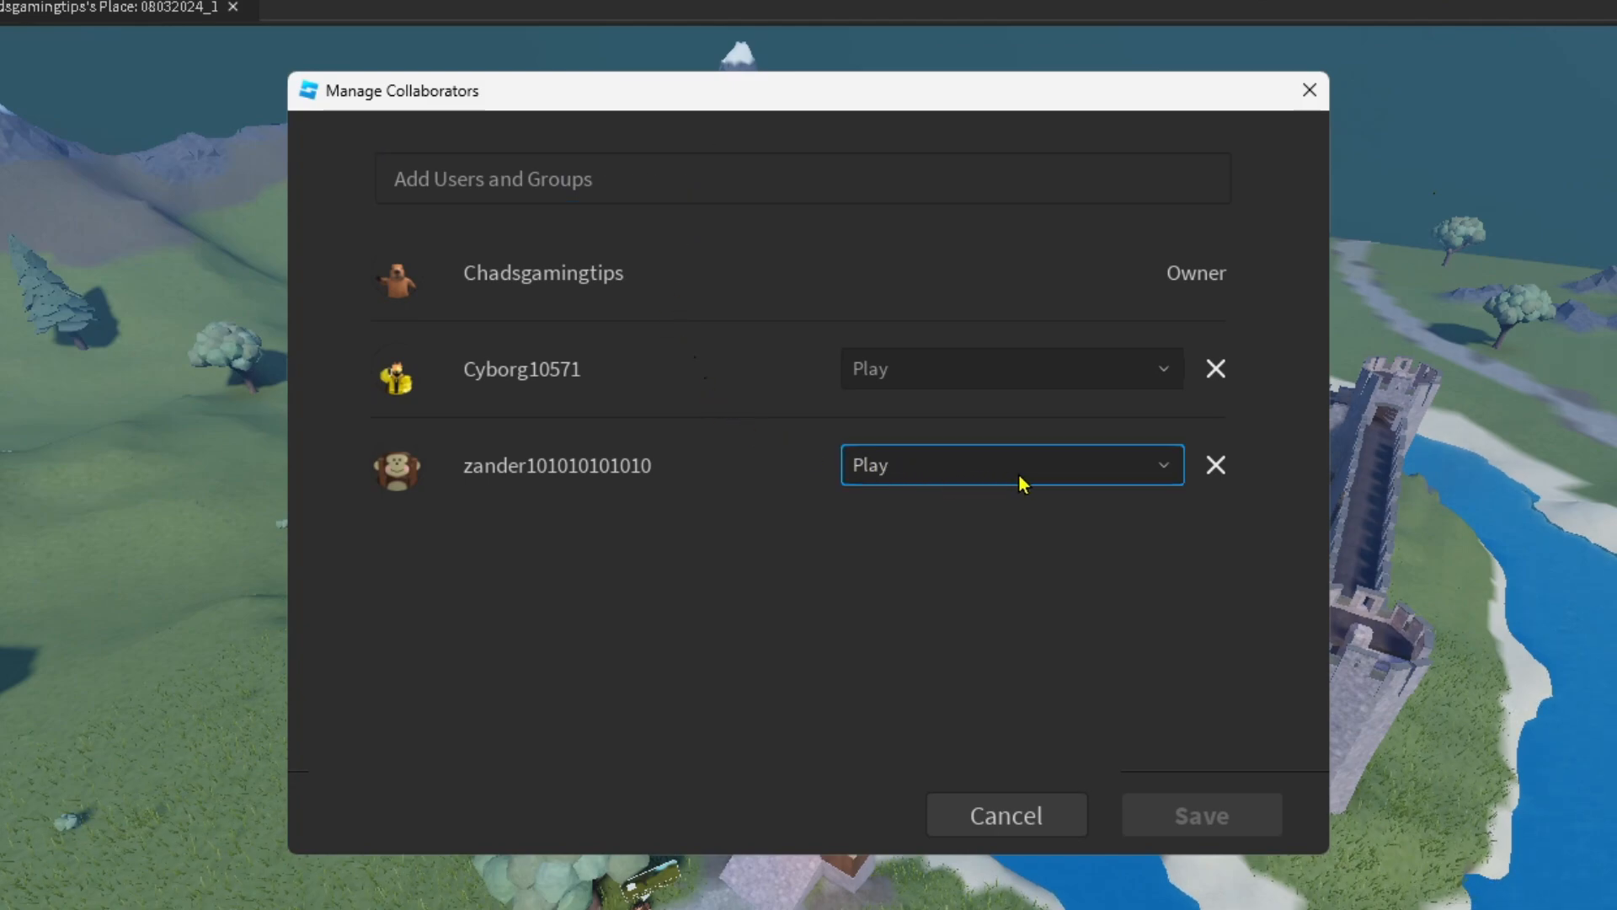
click(1011, 465)
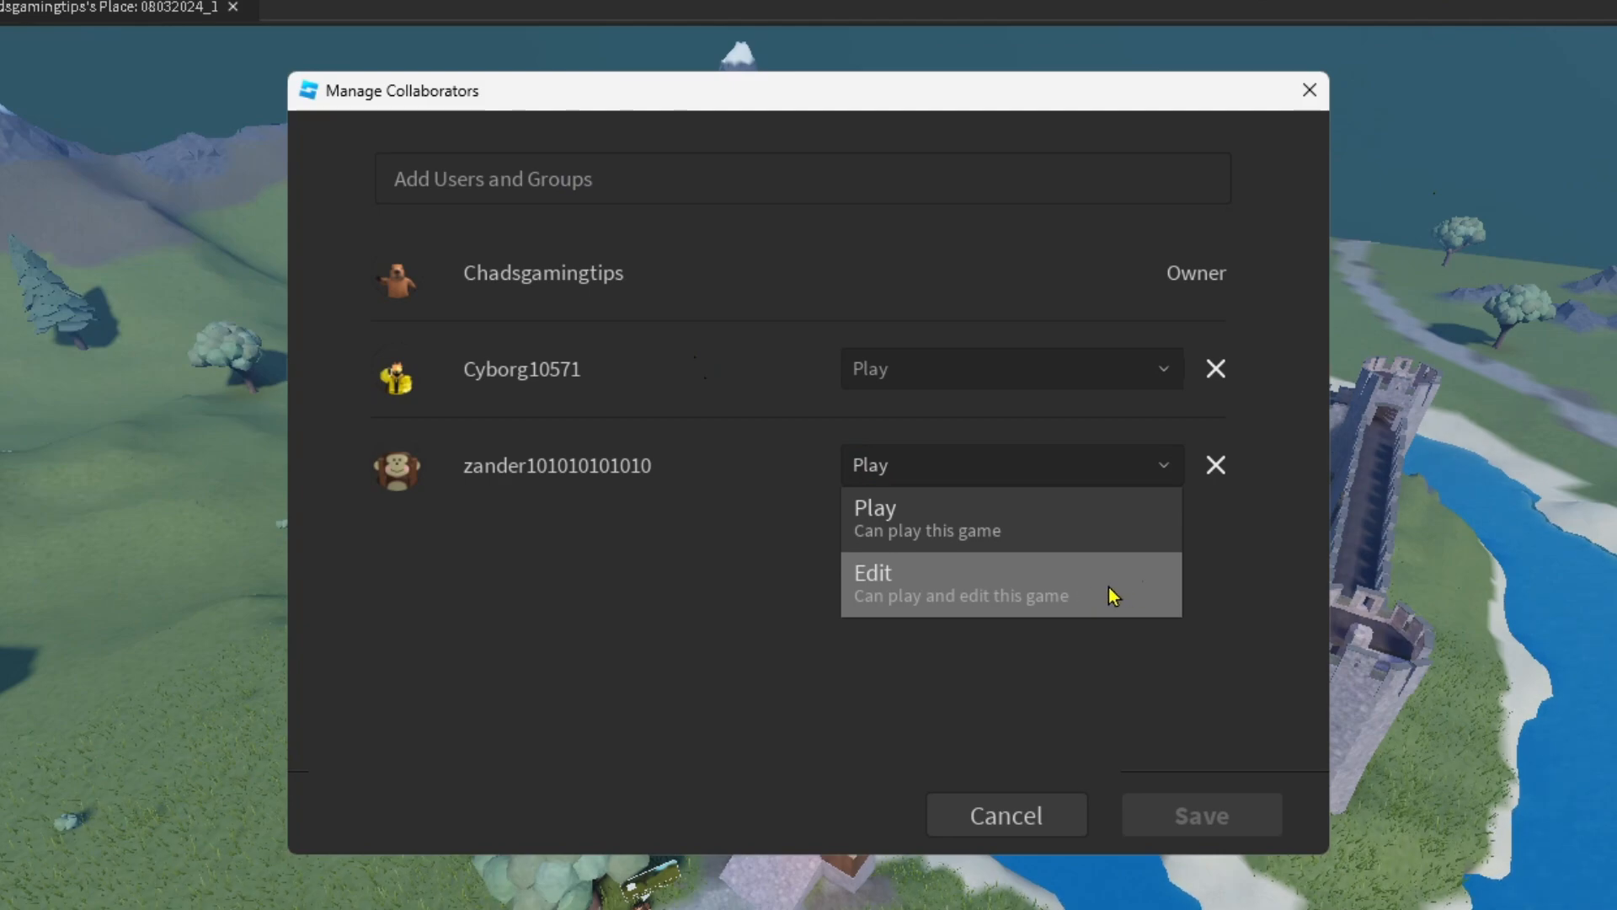
click(904, 583)
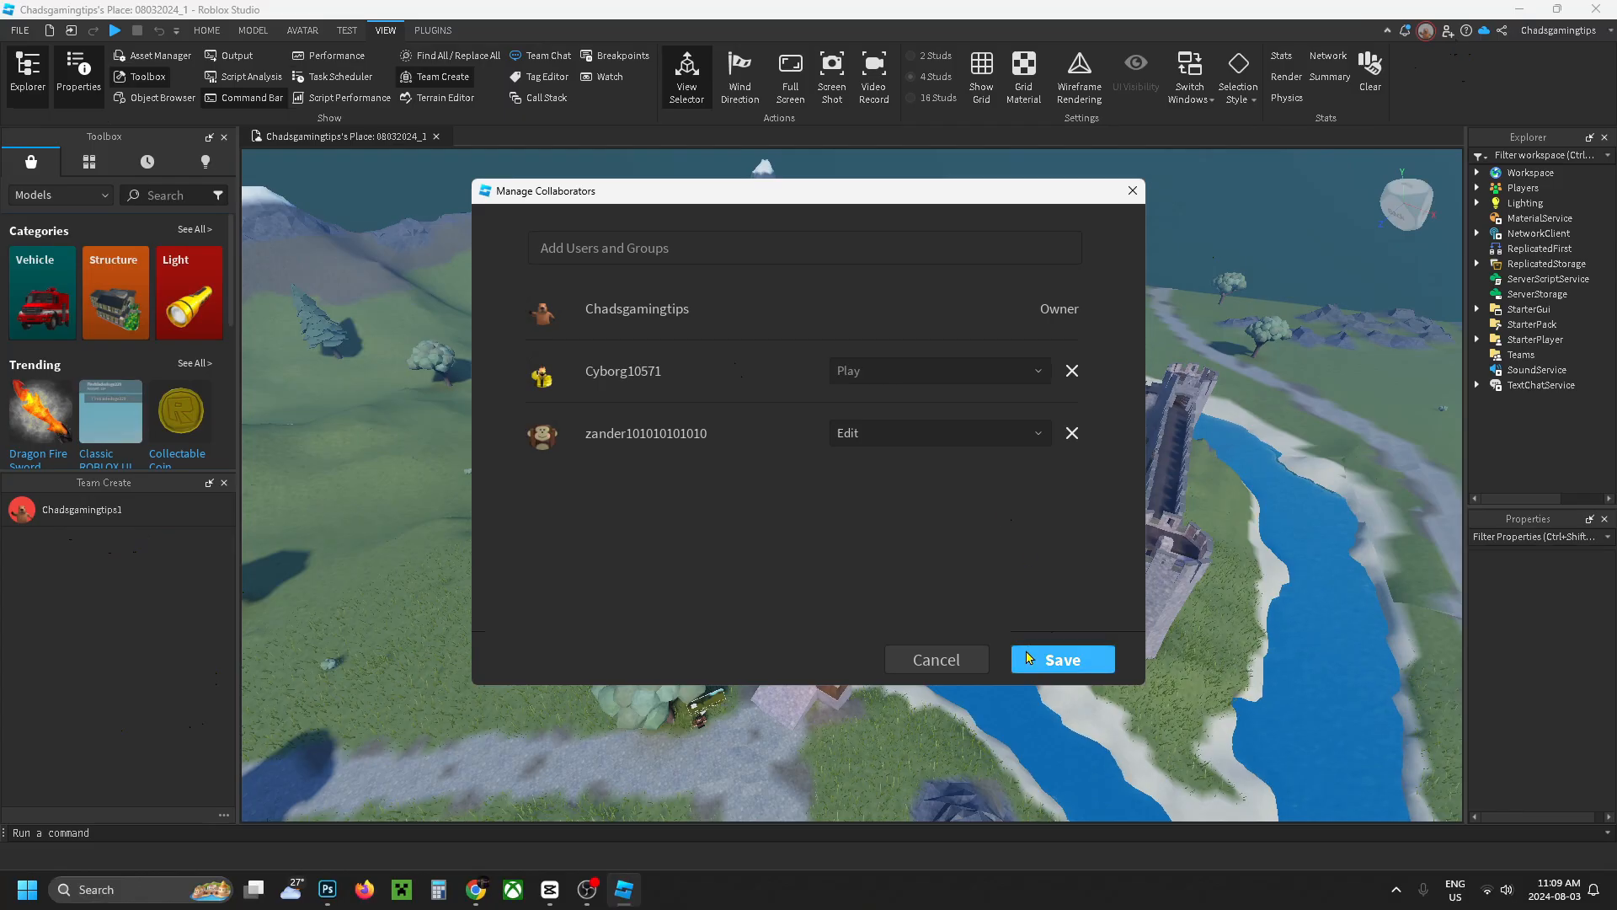
click(1063, 660)
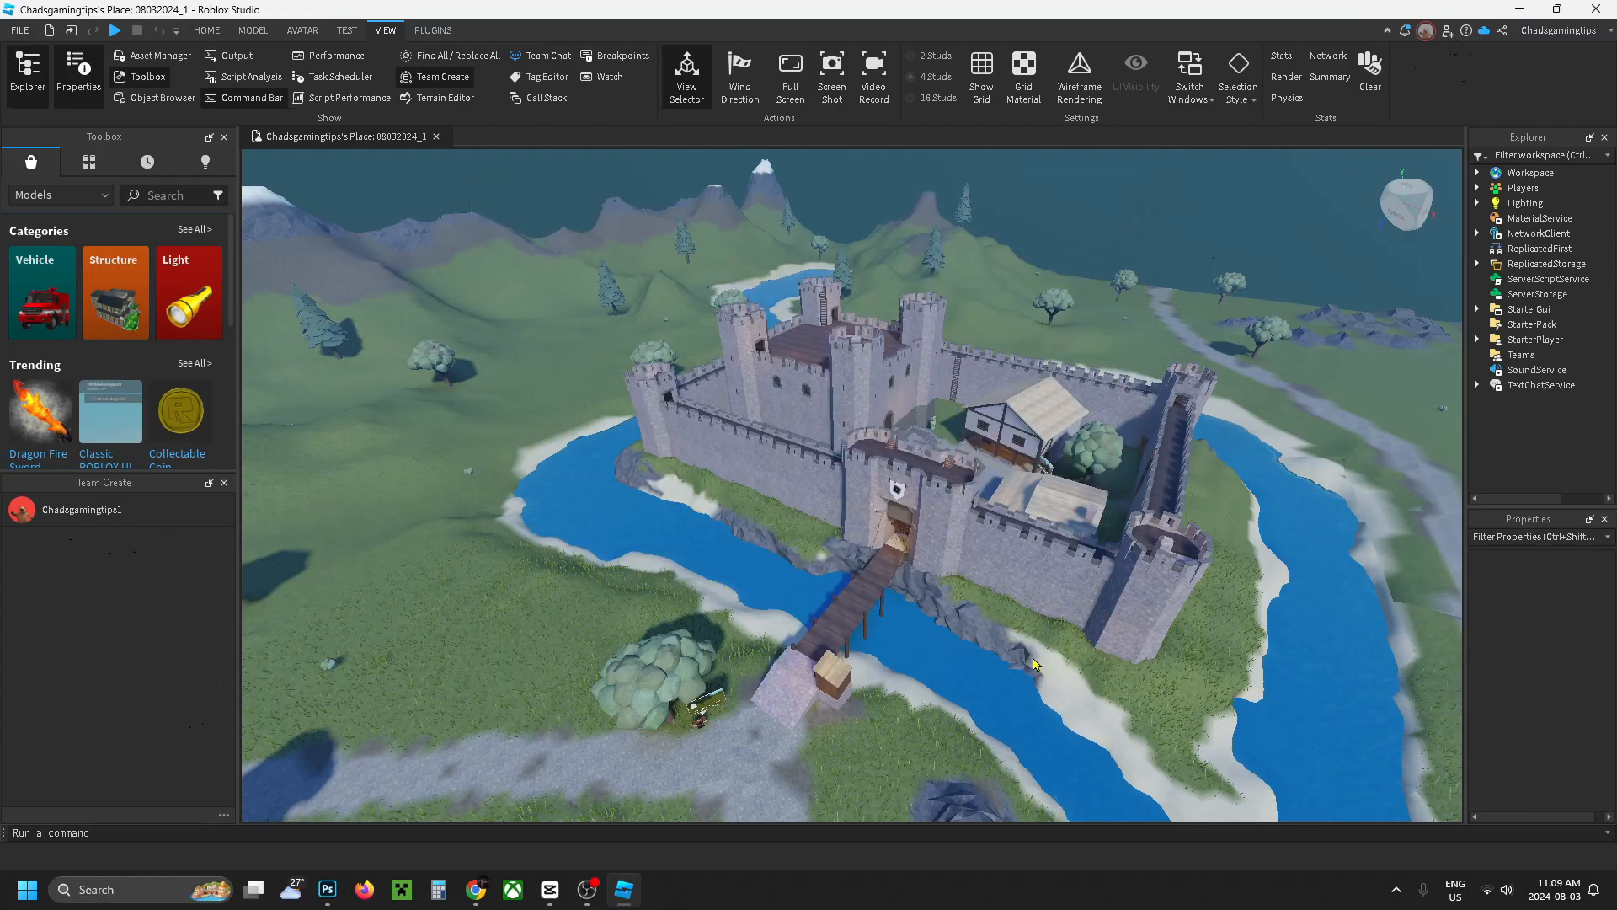
click(1031, 443)
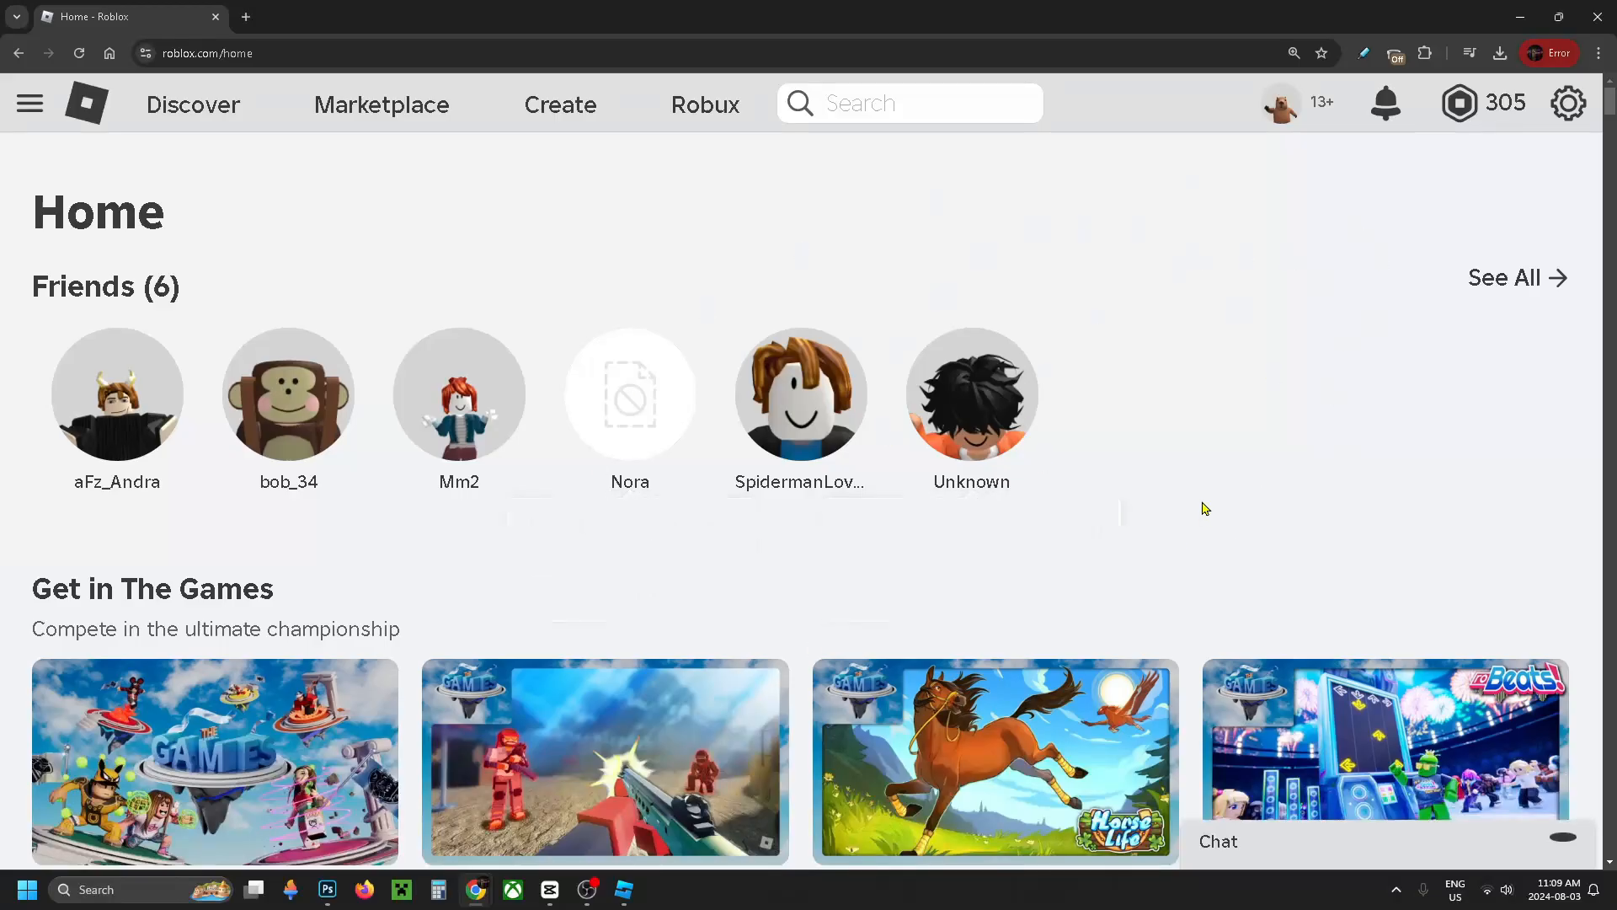
mouse_move(662, 221)
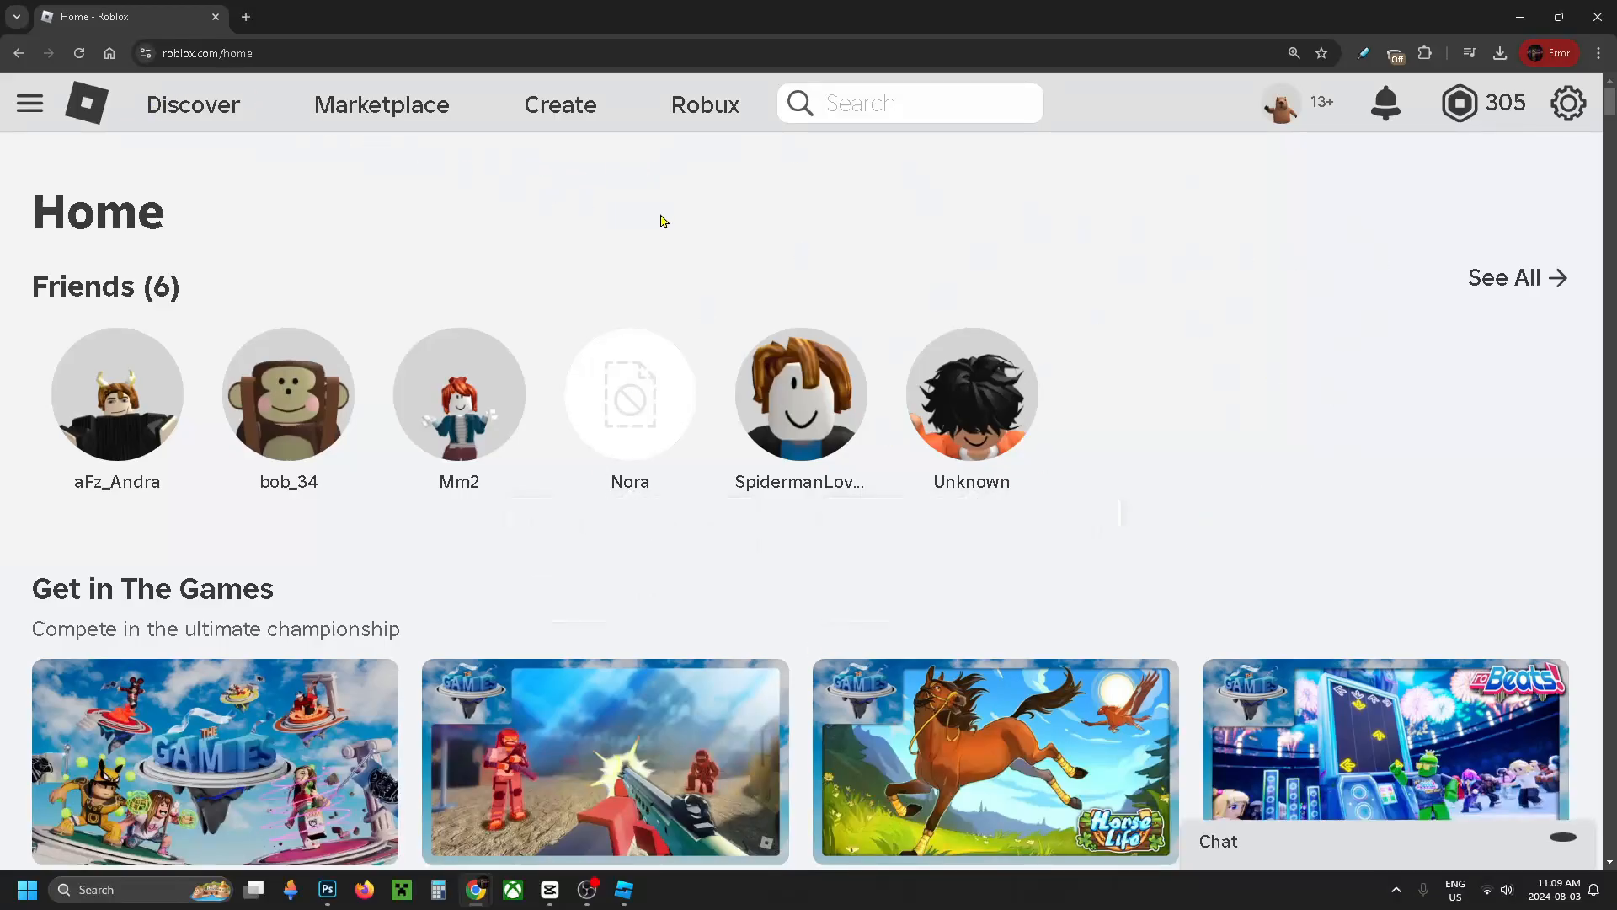
mouse_move(559, 121)
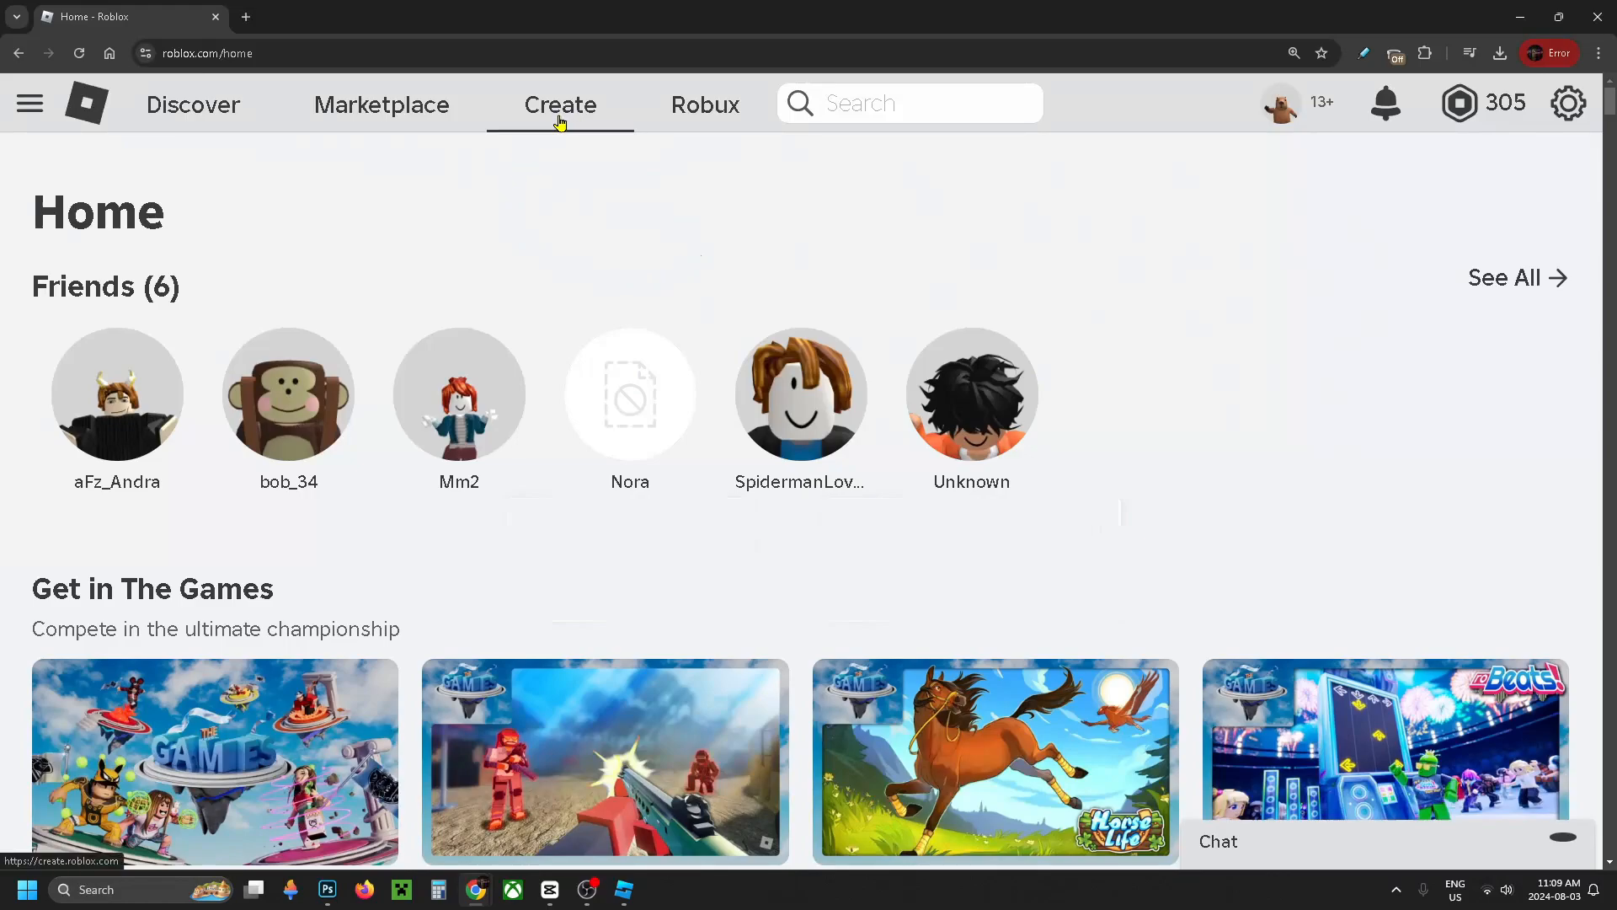
Go to the Creator Hub via Create on the roblox.com/home navigation bar
click(560, 104)
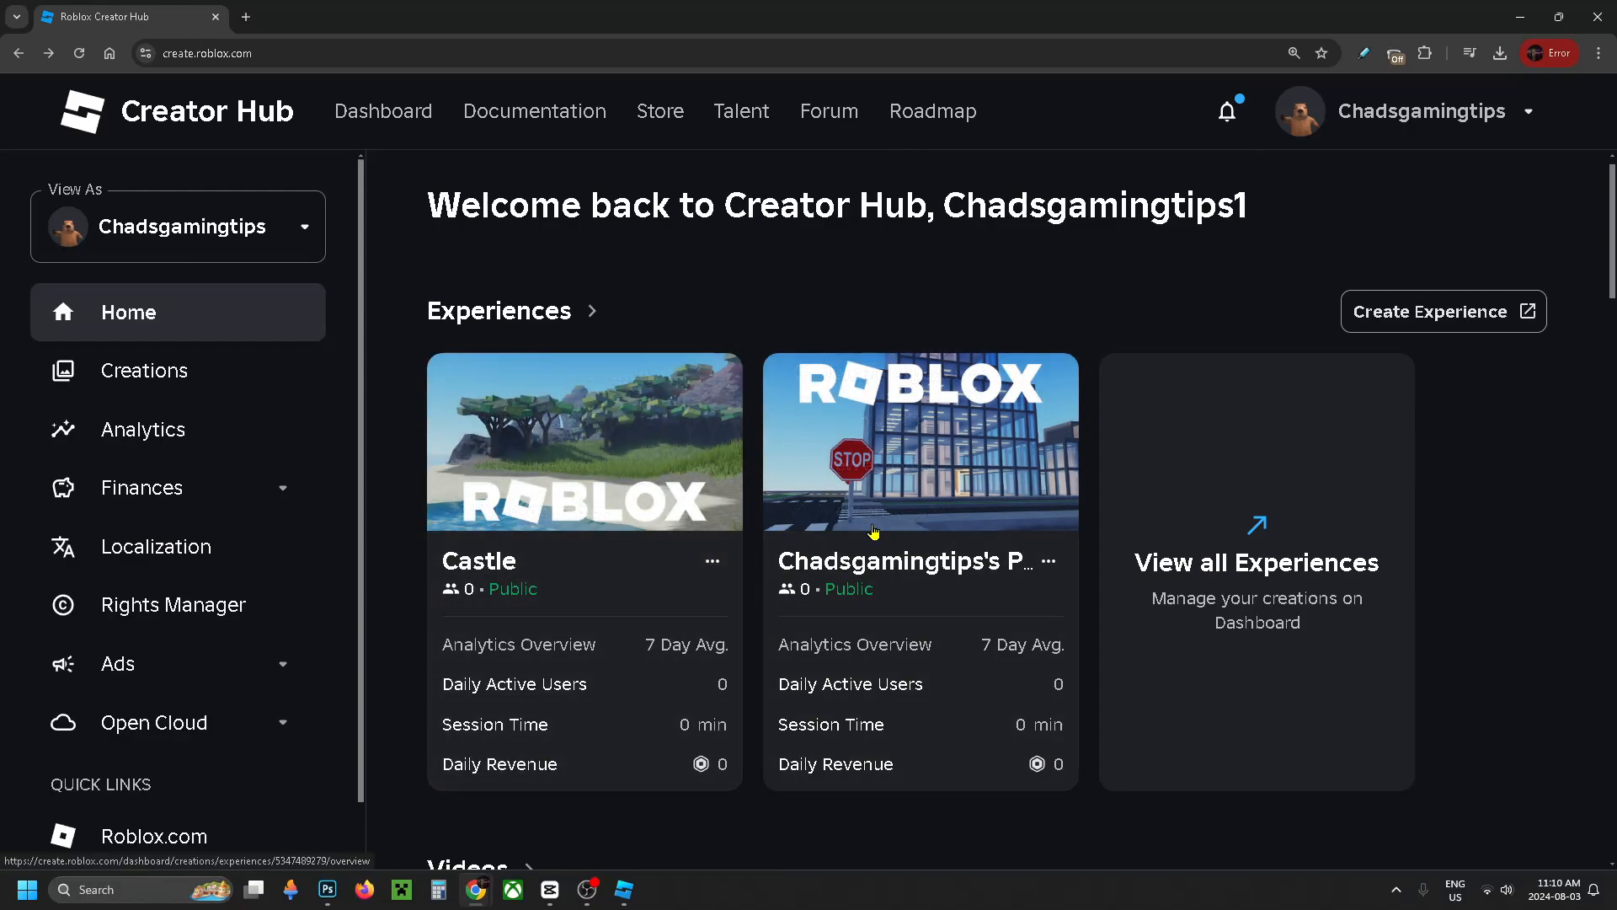
mouse_move(1238, 576)
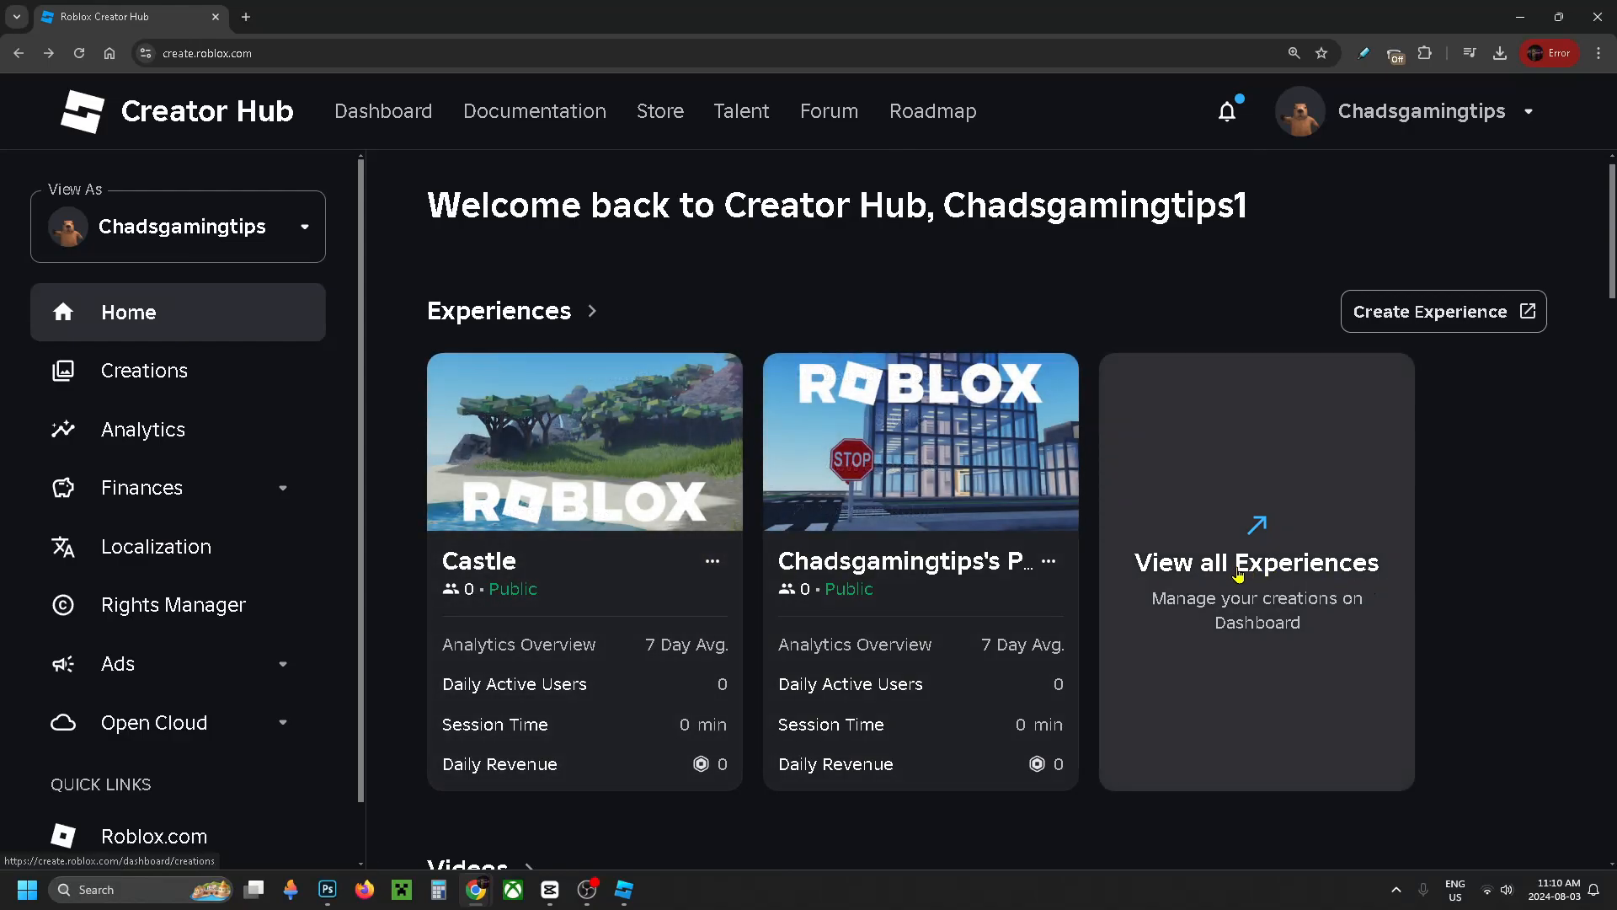
mouse_move(573, 556)
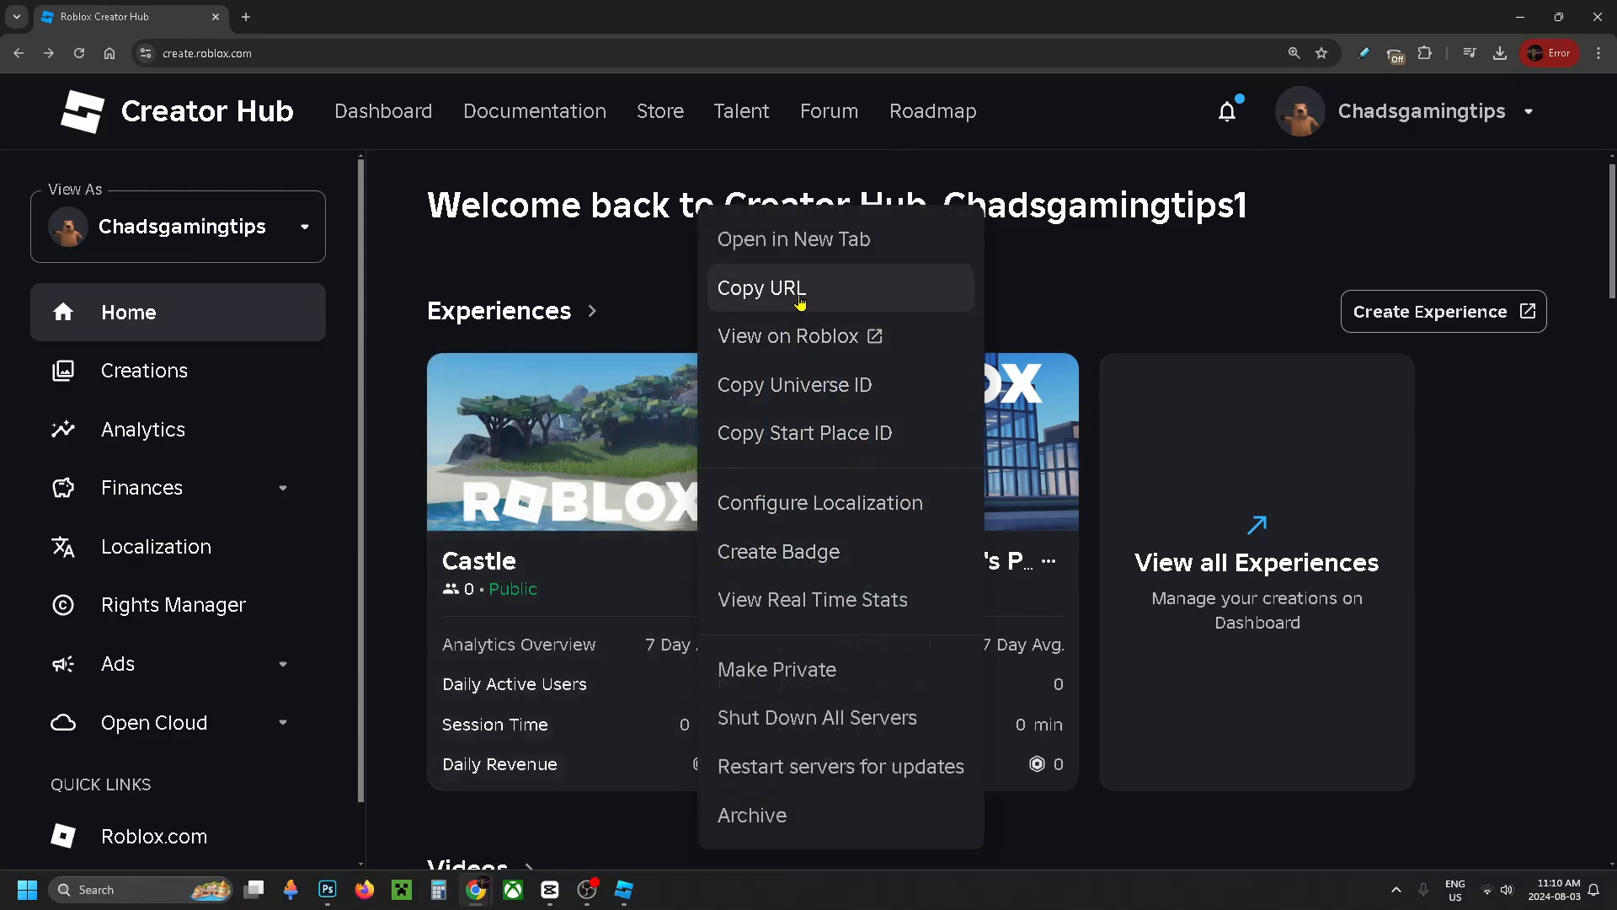
Copy the Castle card's URL and load its dashboard overview page from the address bar
click(761, 289)
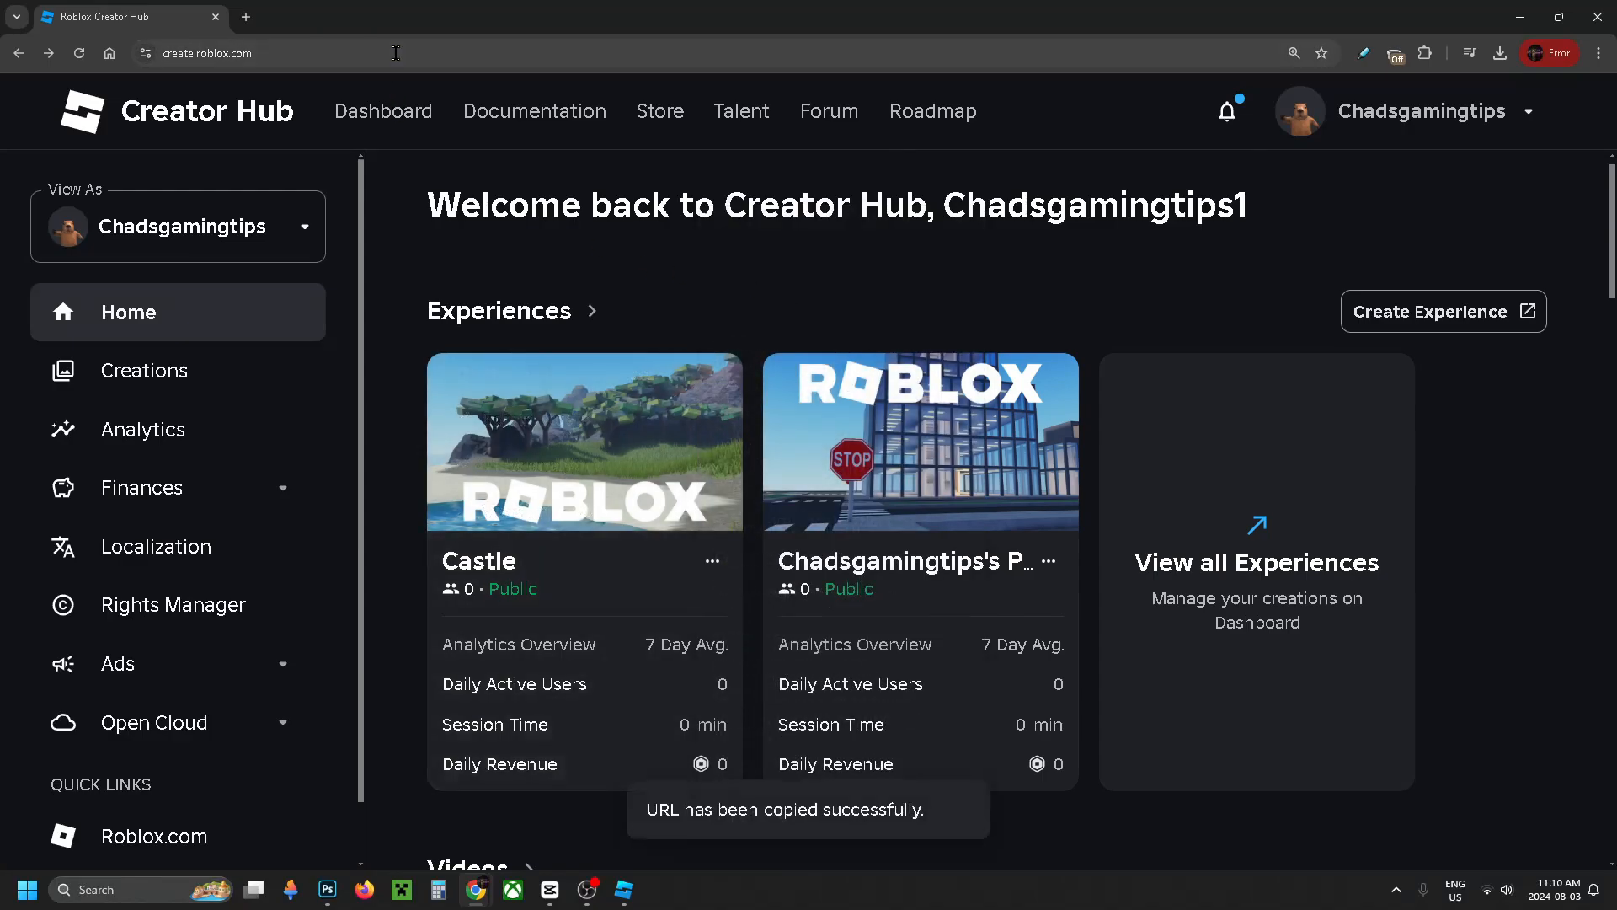
text(https://create.roblox.com/dashboard/creations/experiences/6363739798/overview)
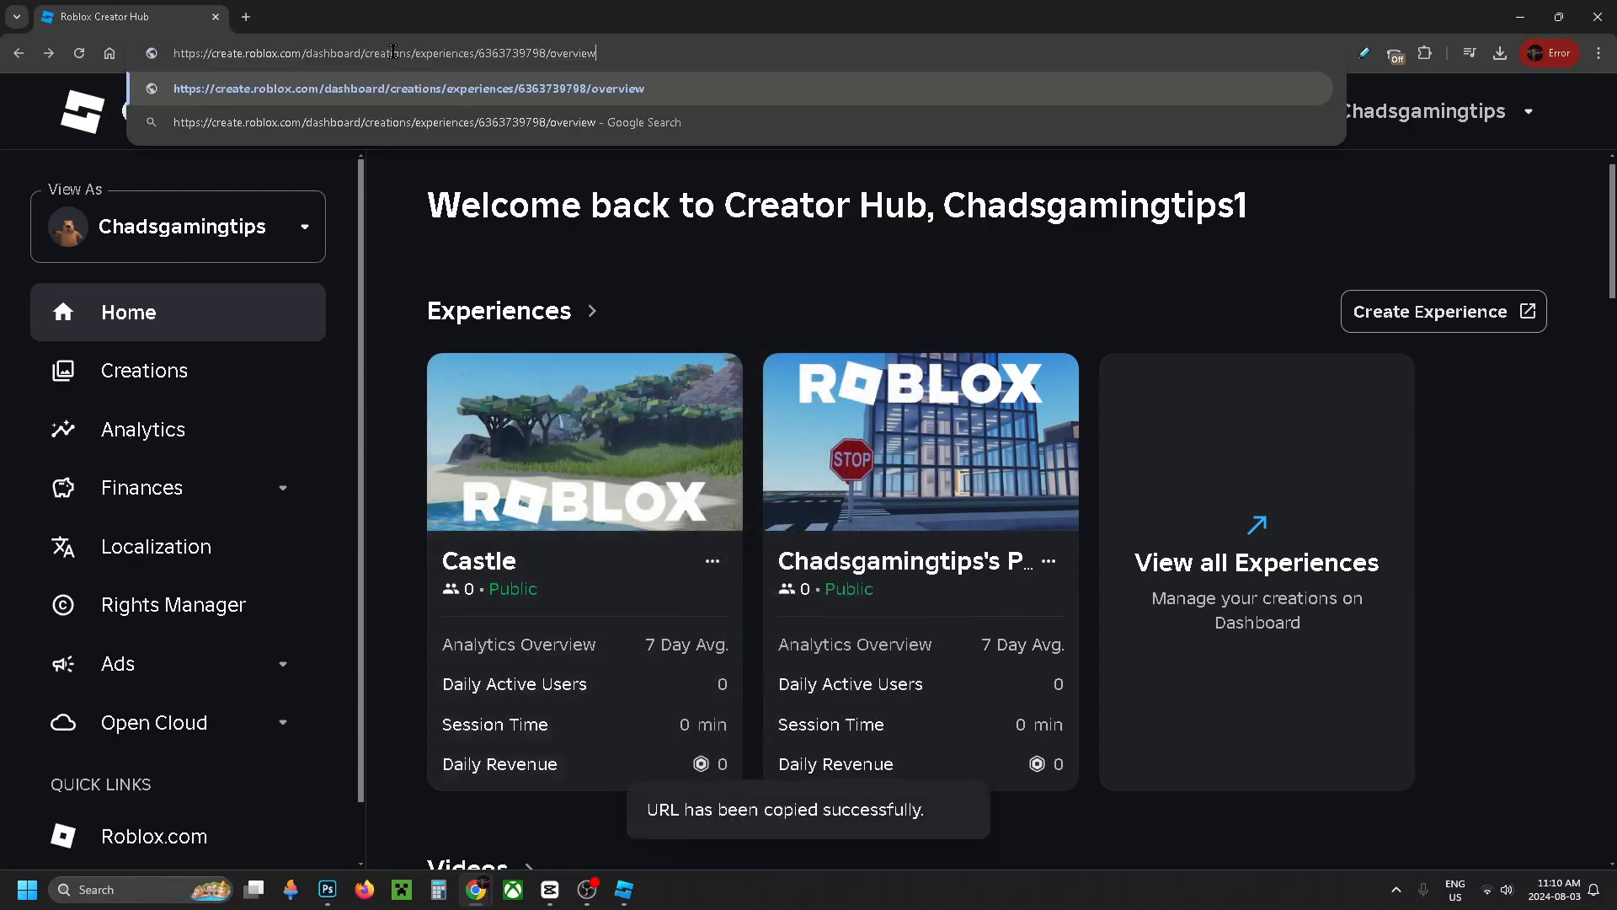
key(Enter)
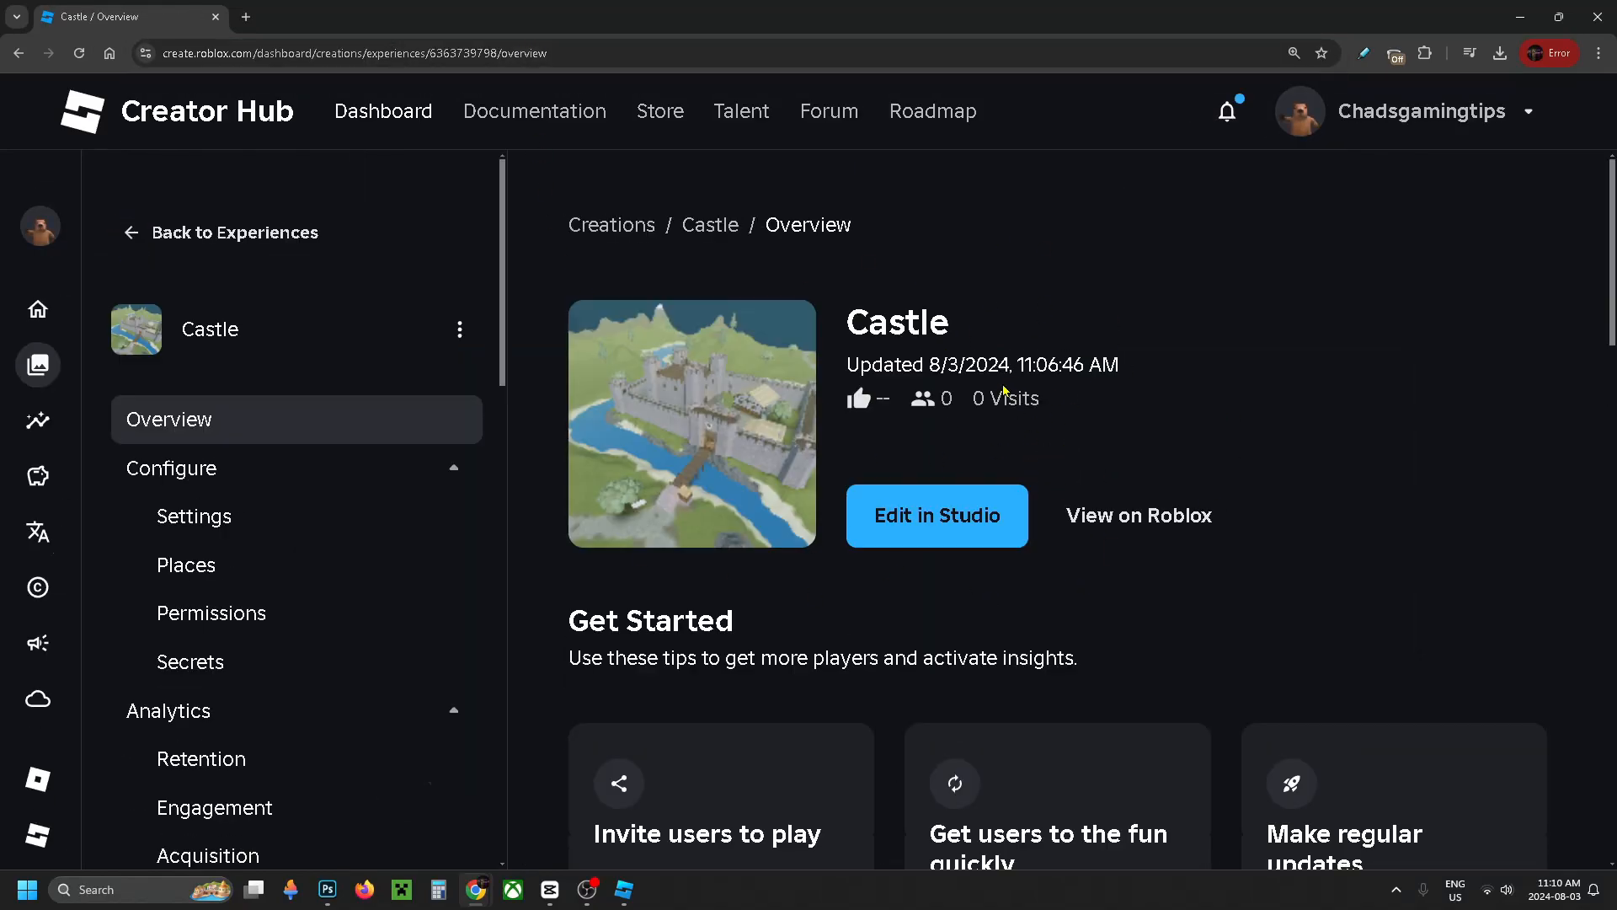
mouse_move(991, 381)
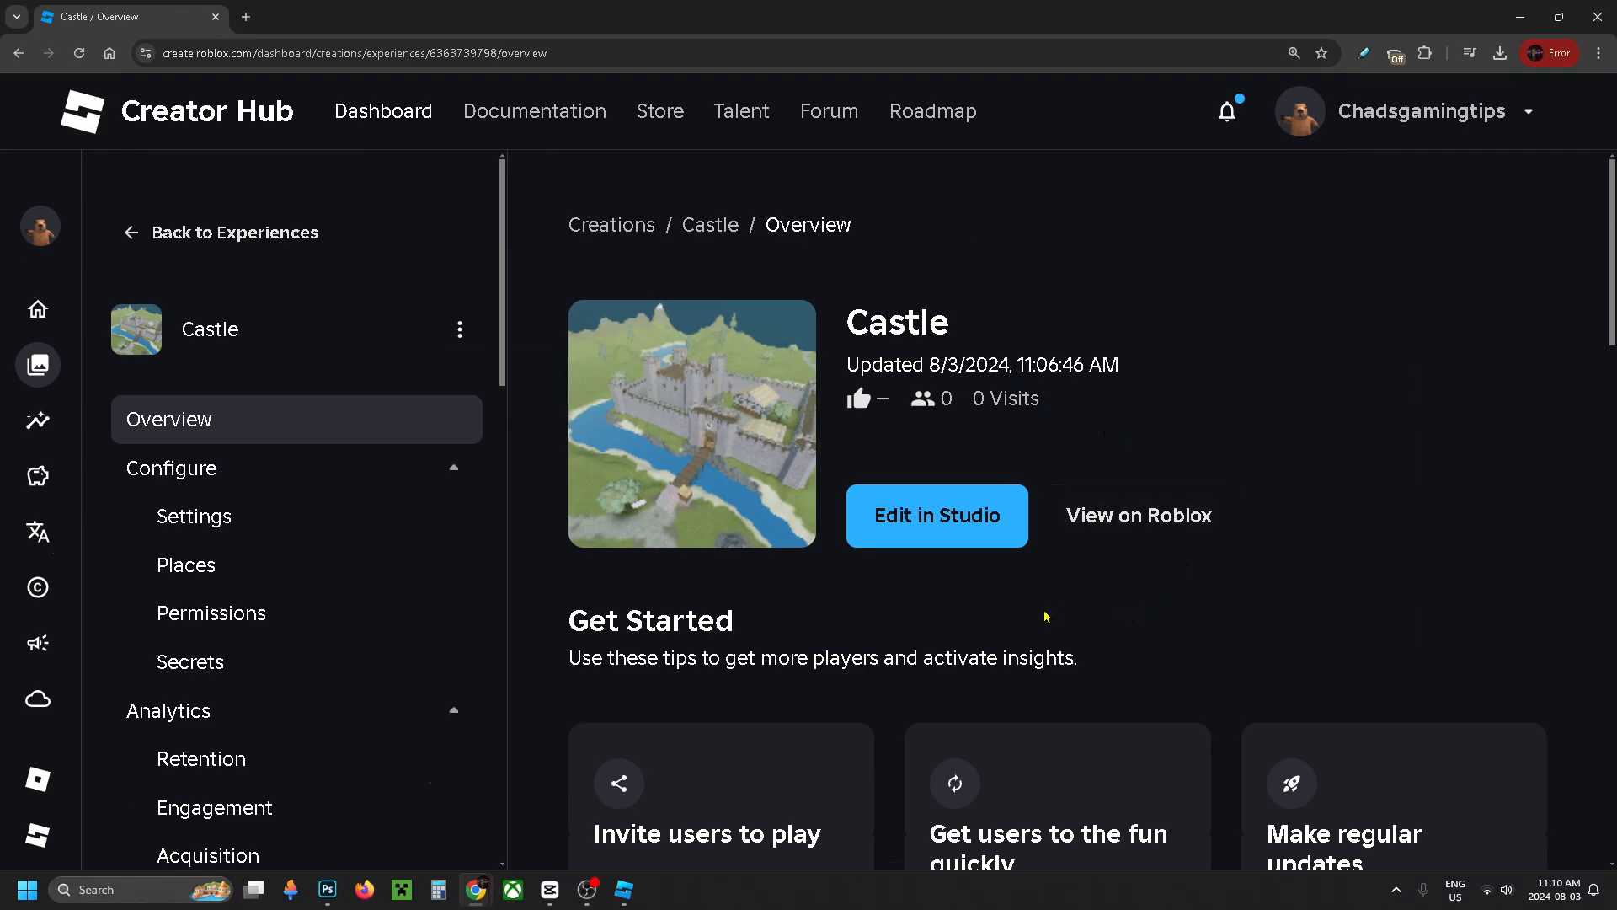
mouse_move(927, 542)
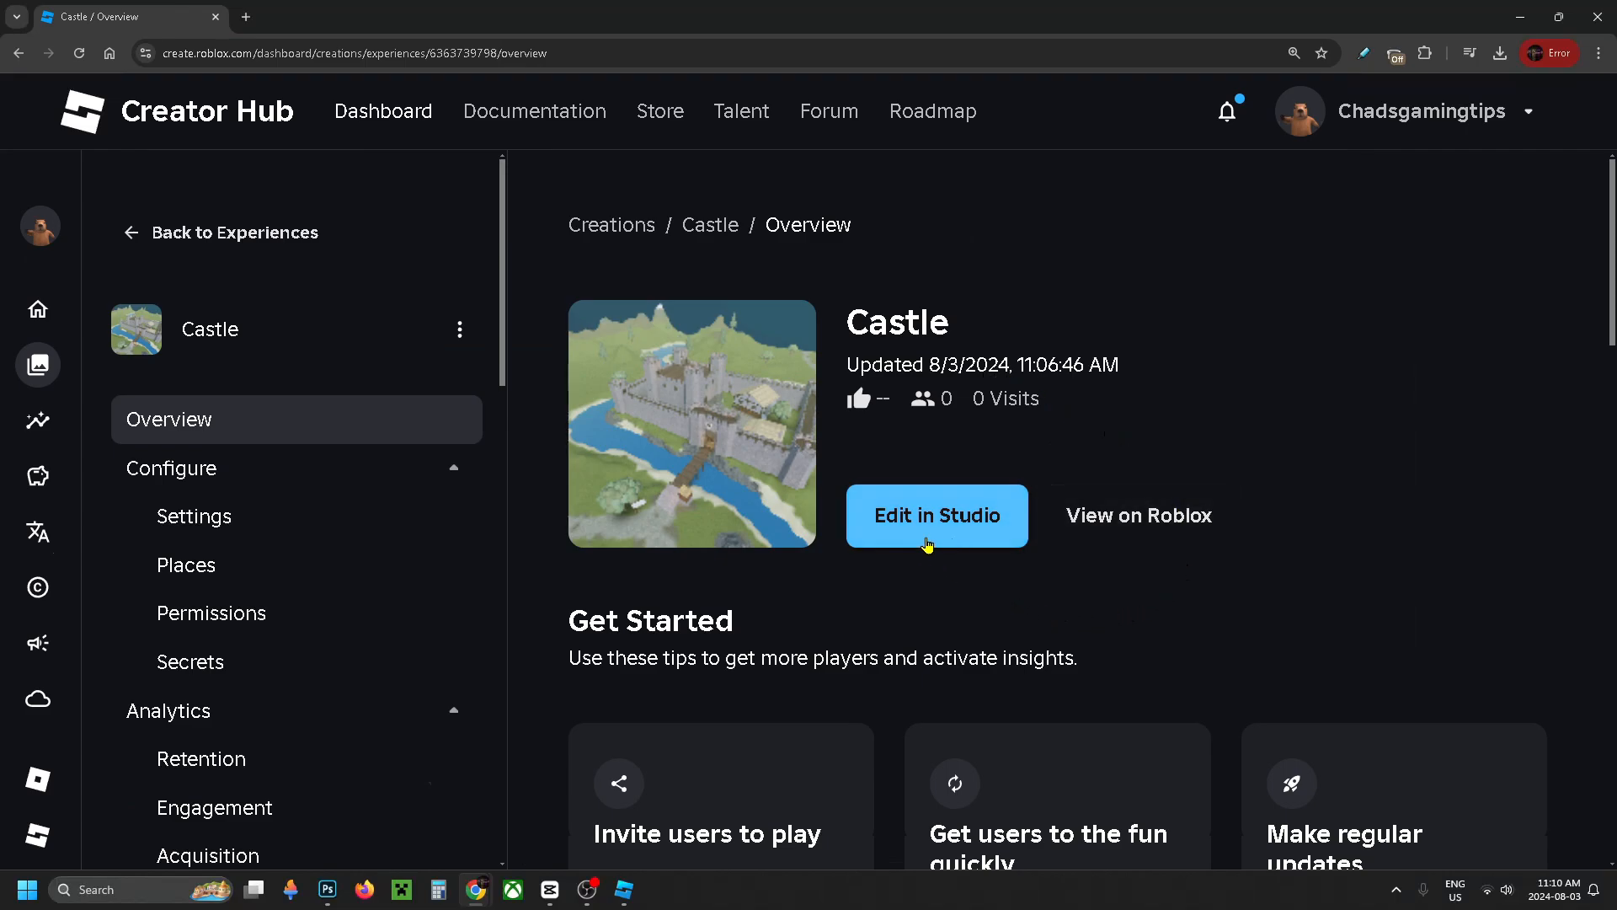
Launch the Castle experience in Roblox Studio with Edit in Studio
click(936, 516)
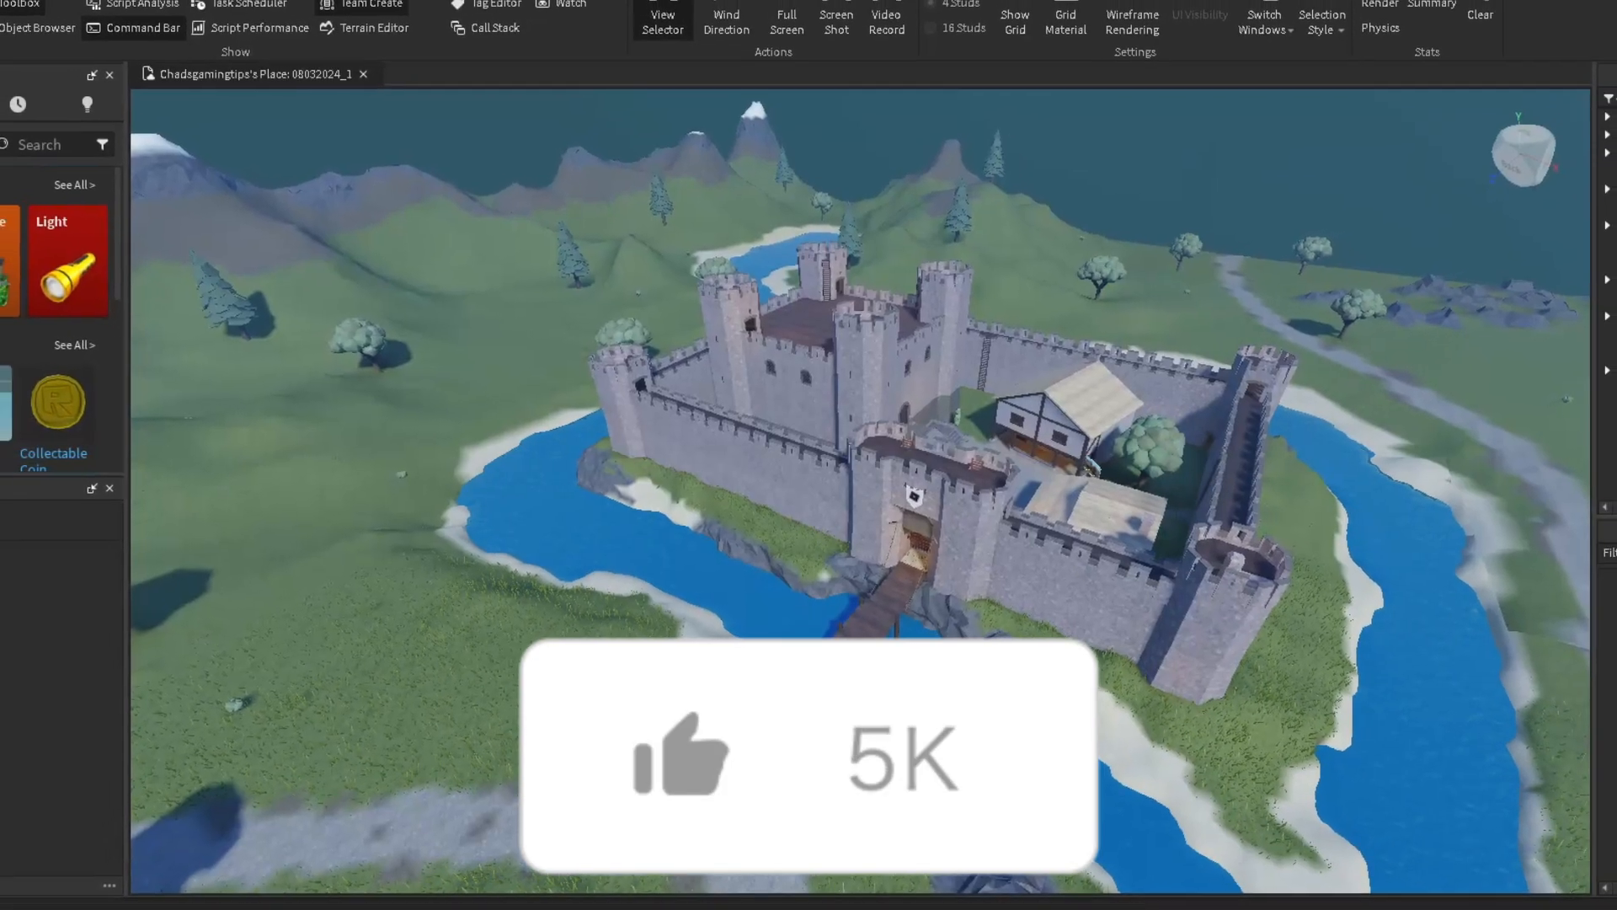